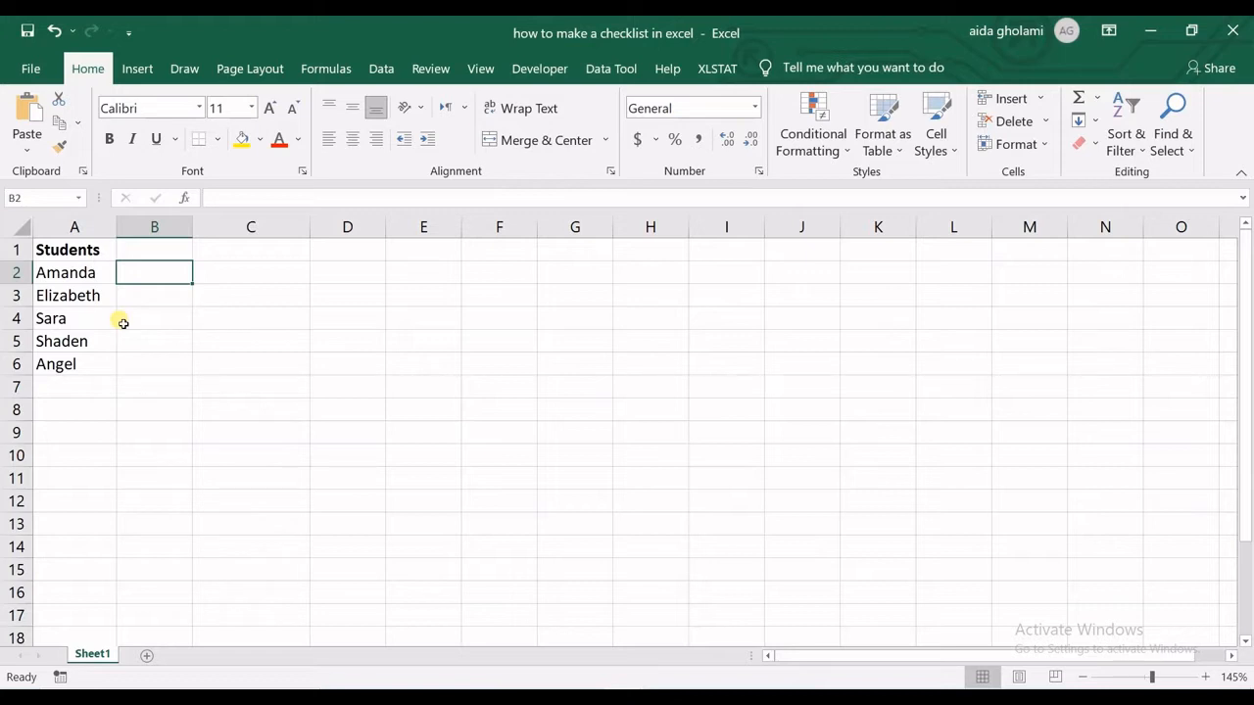
mouse_move(188, 259)
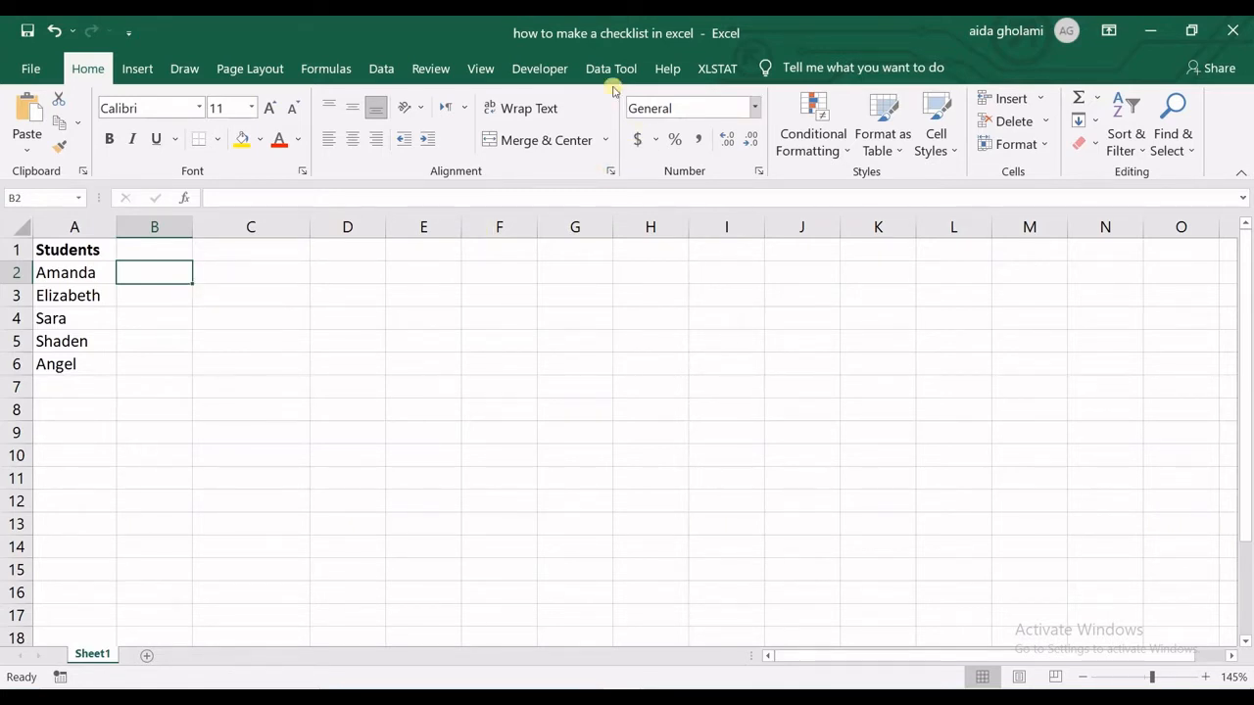
mouse_move(62, 78)
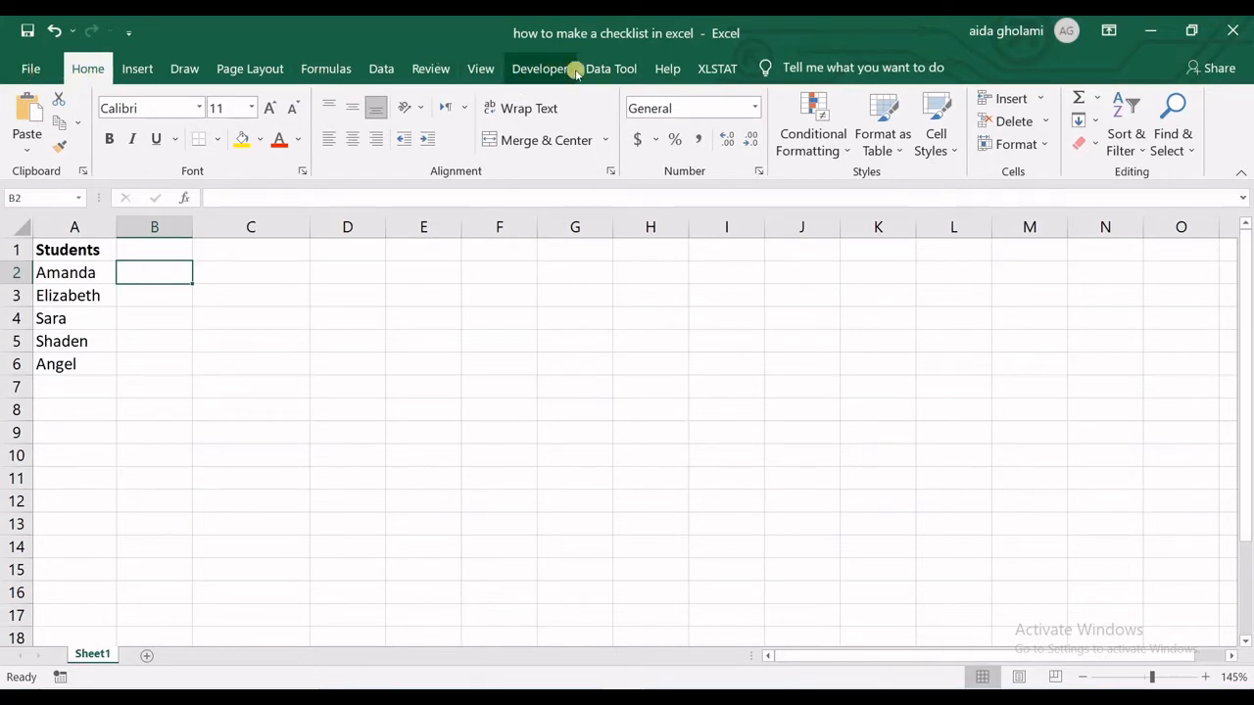
Enable the Developer tab via Excel Options > Customize Ribbon and confirm.
click(31, 66)
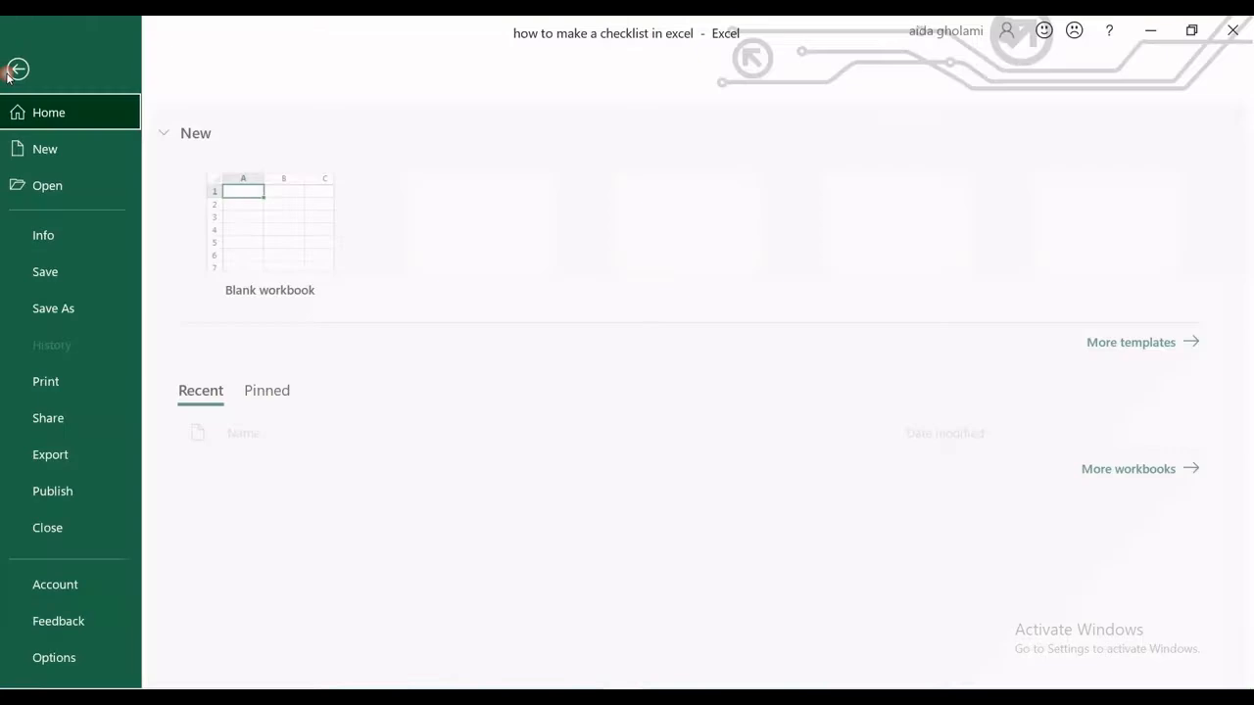
click(16, 69)
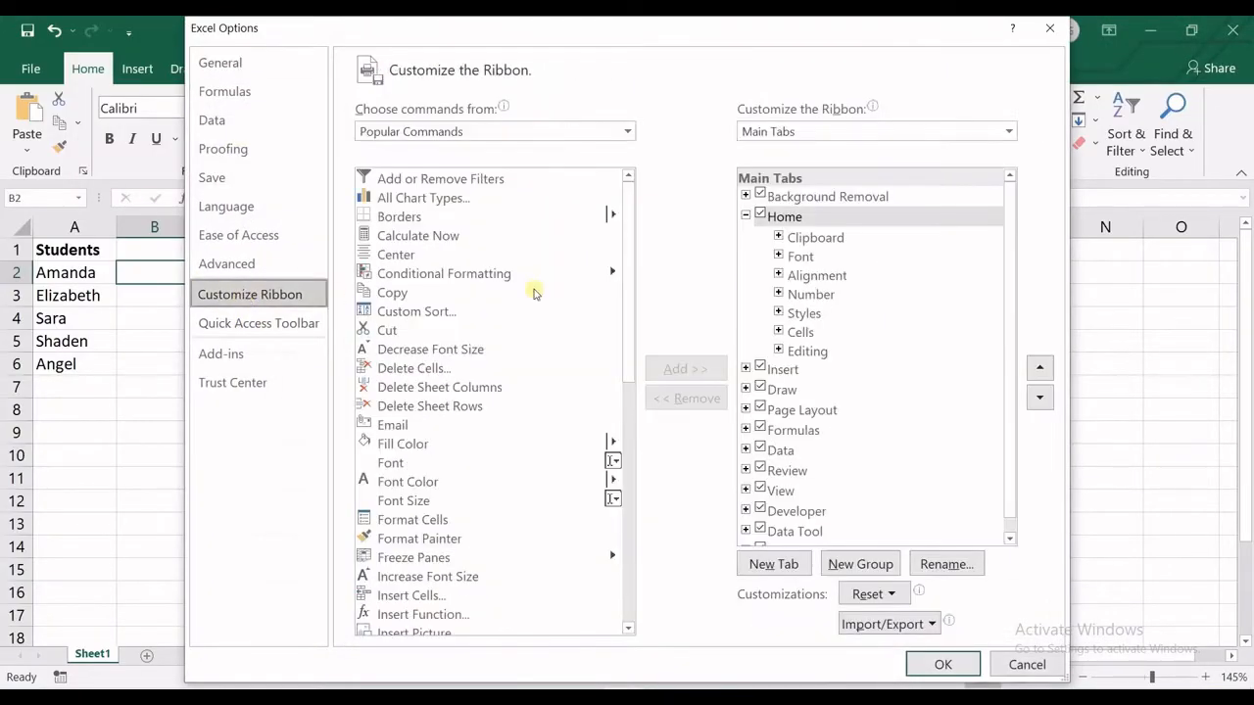
mouse_move(728, 329)
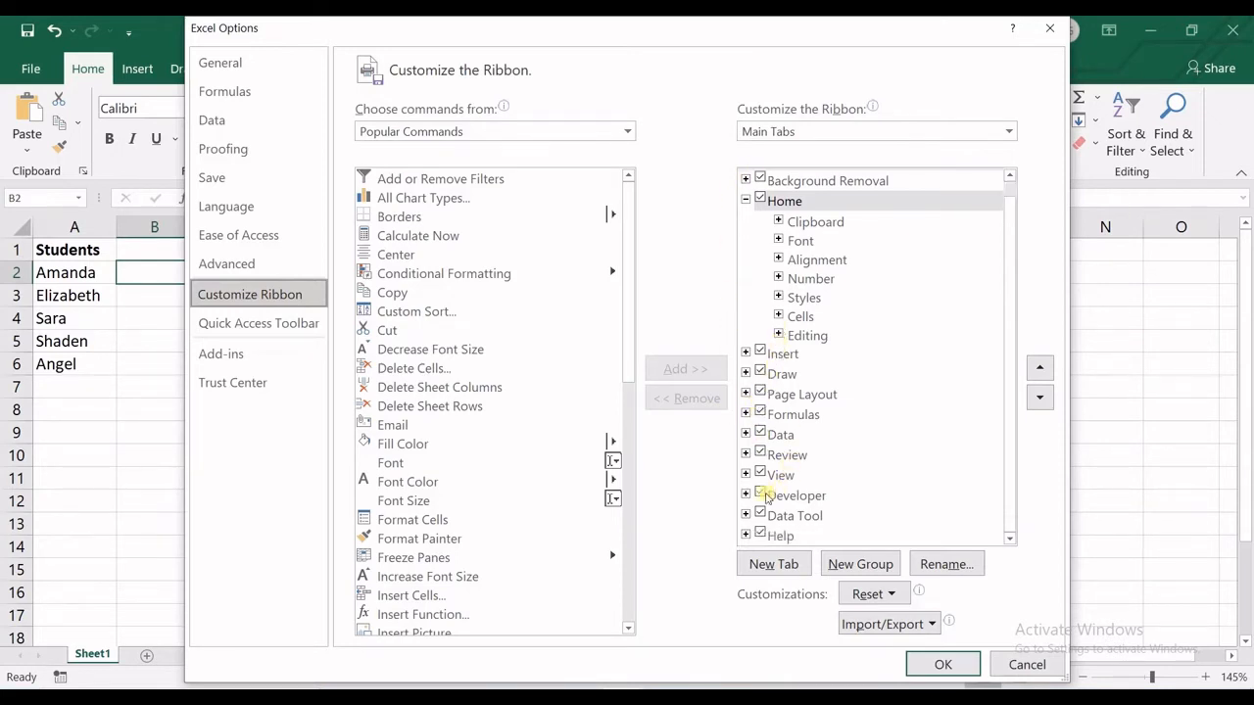
click(744, 493)
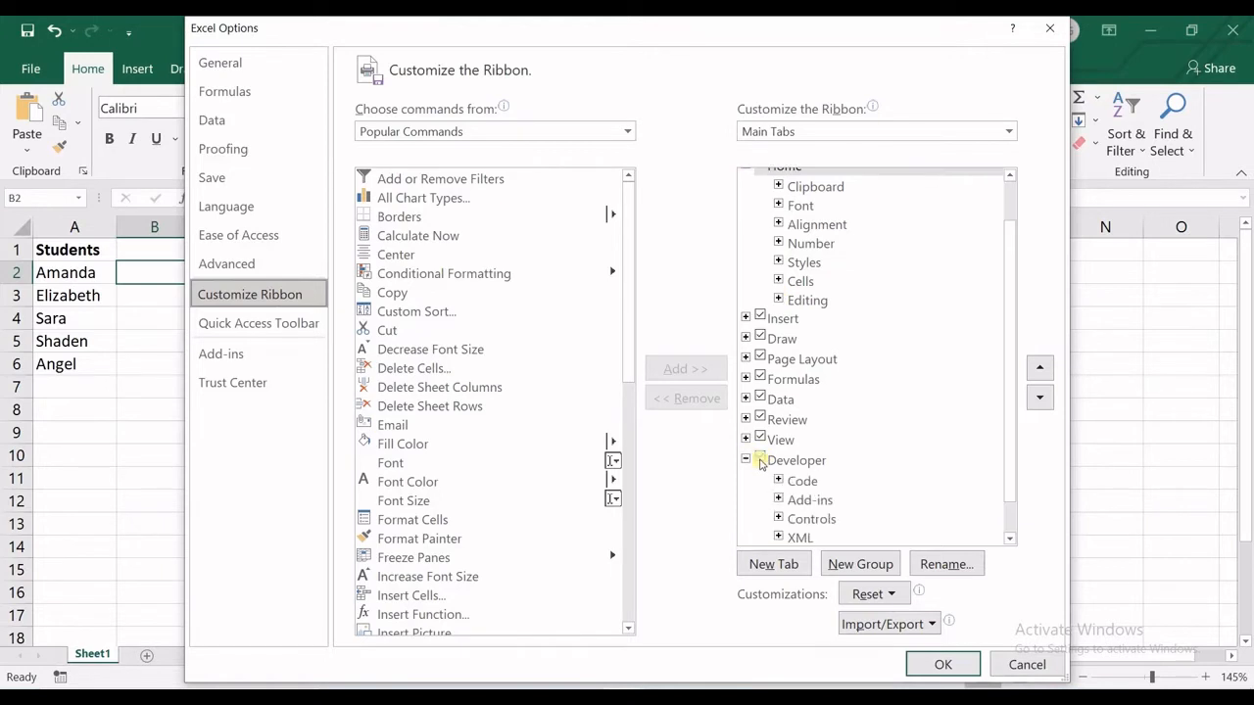
click(795, 458)
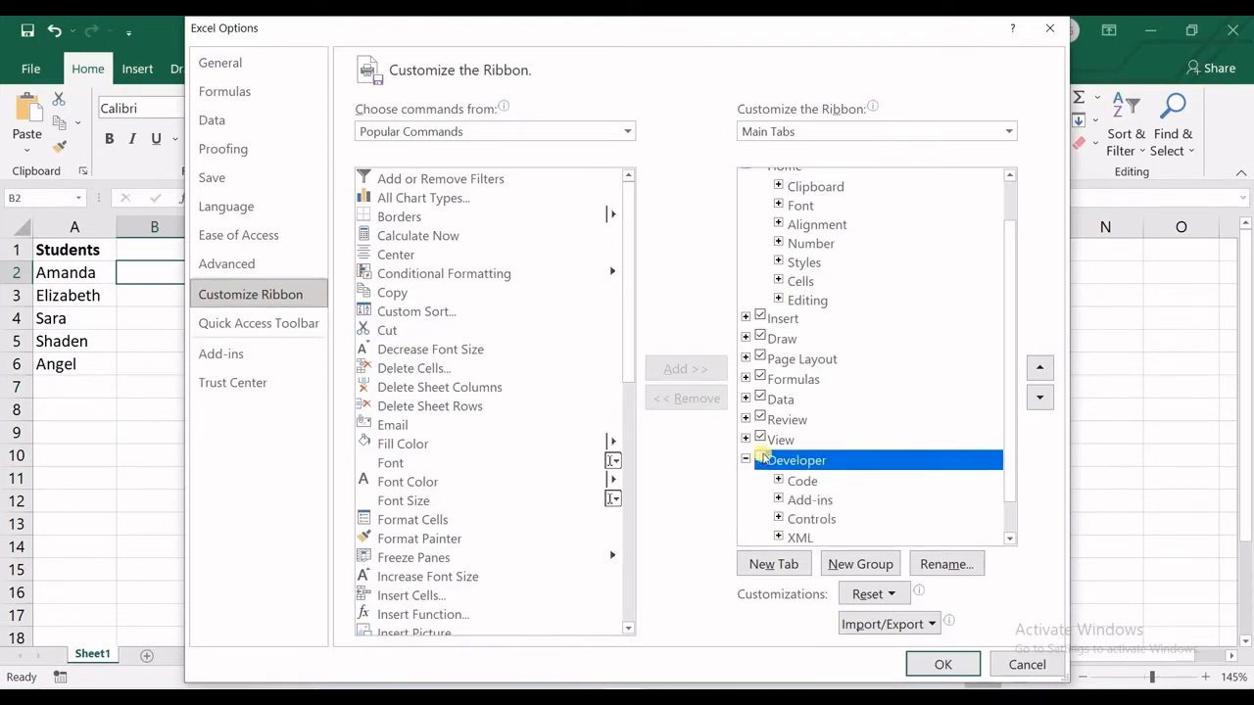
click(760, 461)
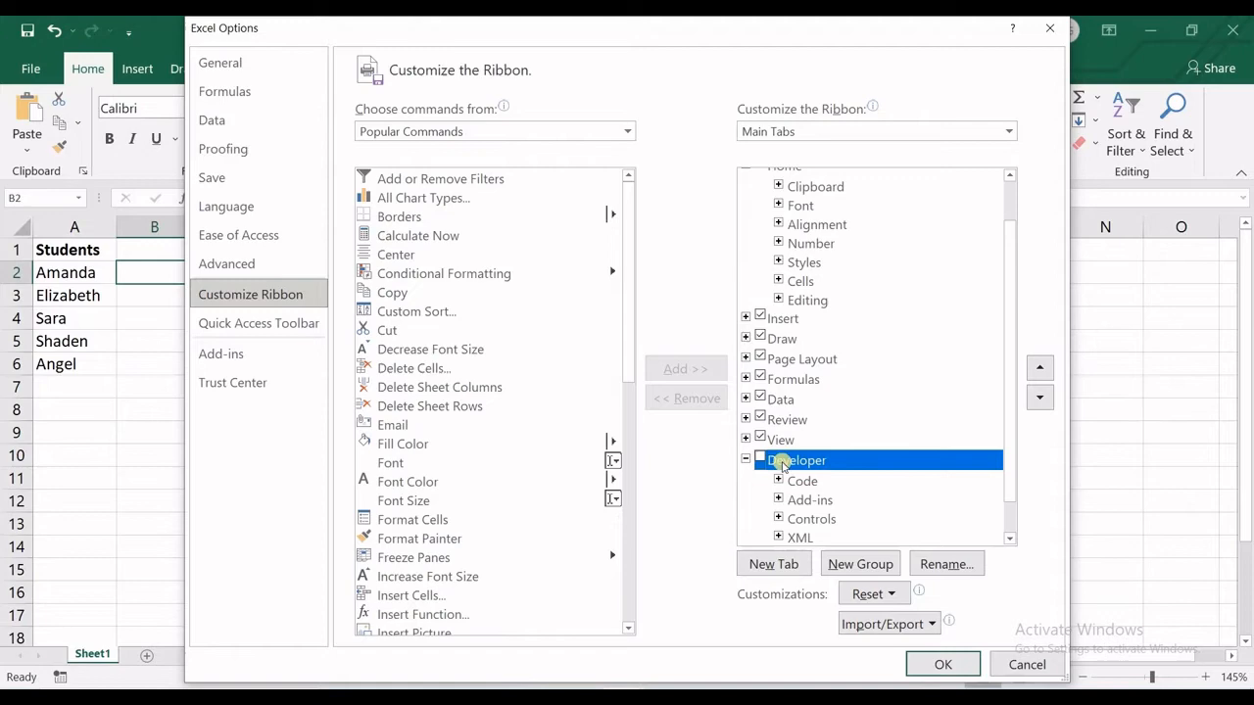
click(760, 461)
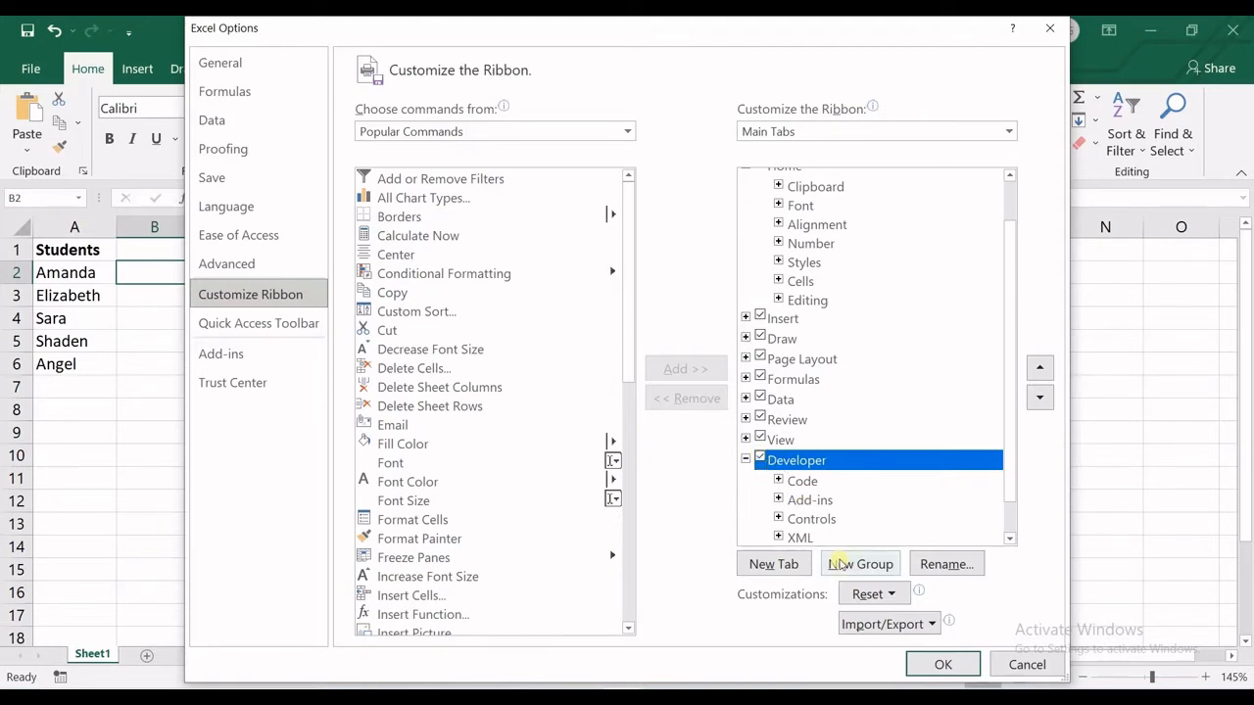
click(940, 664)
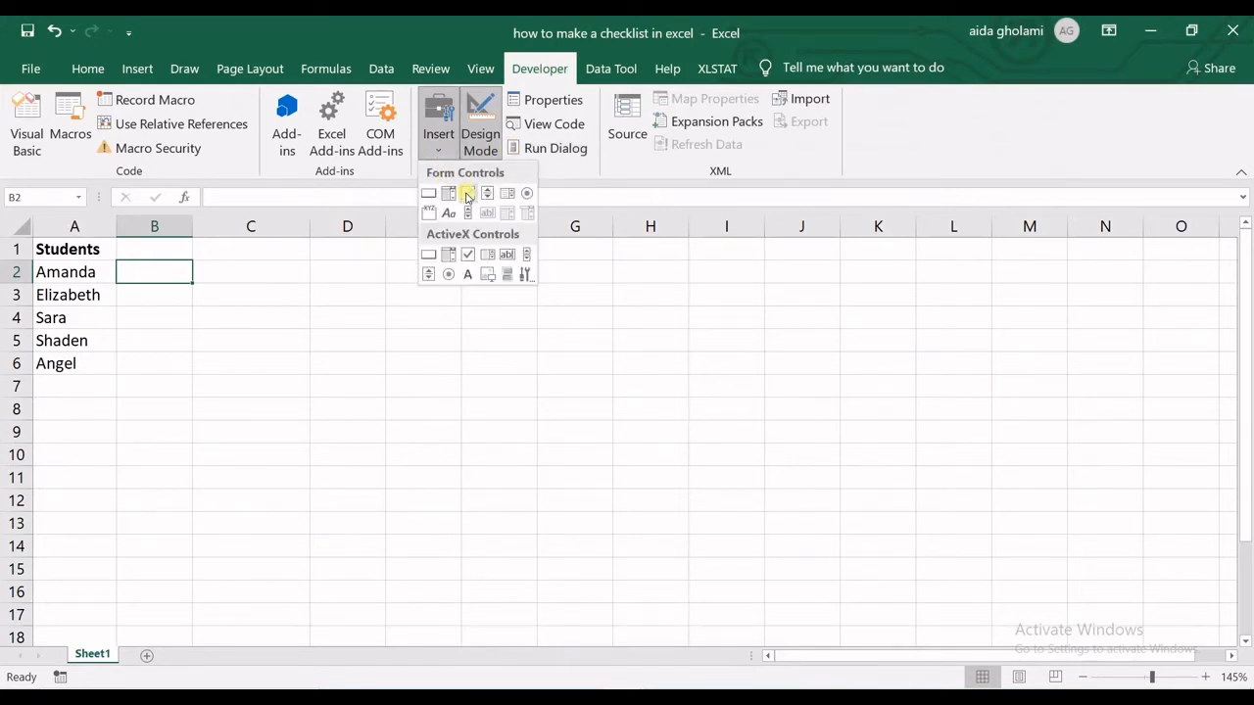
mouse_move(466, 192)
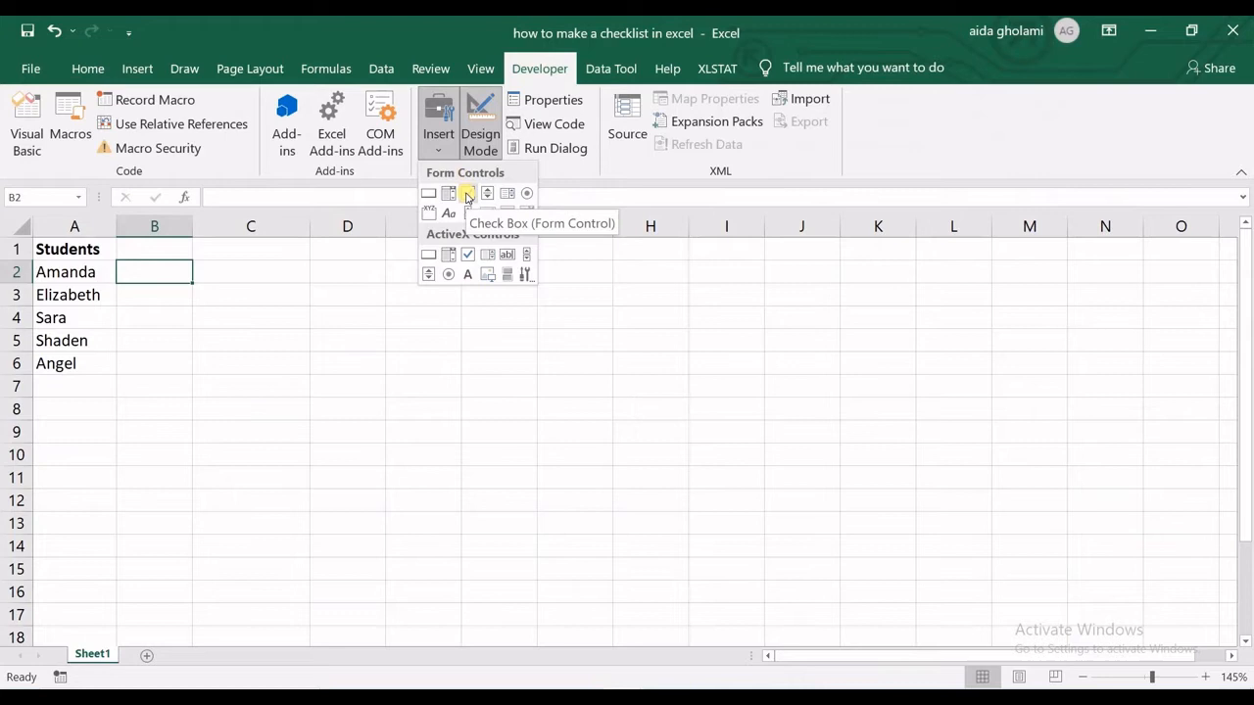
Choose the Check Box (Form Control) from the Developer Insert list.
click(467, 194)
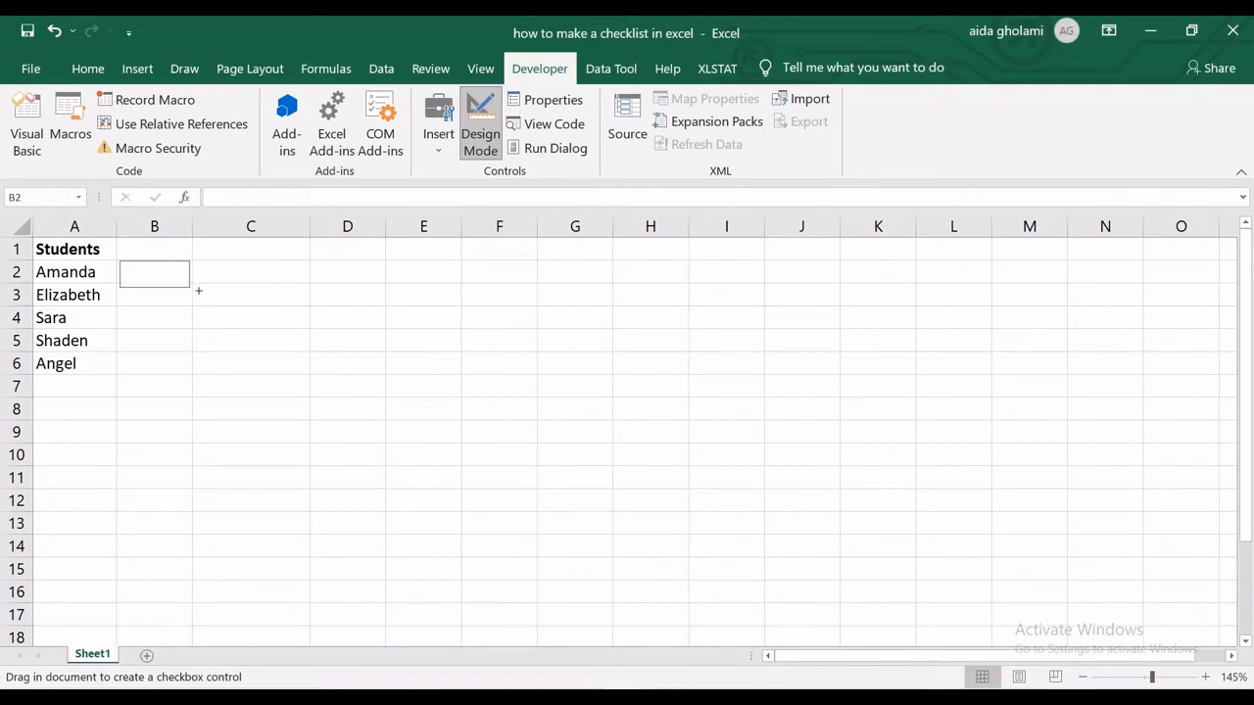
Draw a checkbox in cell B2 and remove its label text.
drag(117, 259, 196, 286)
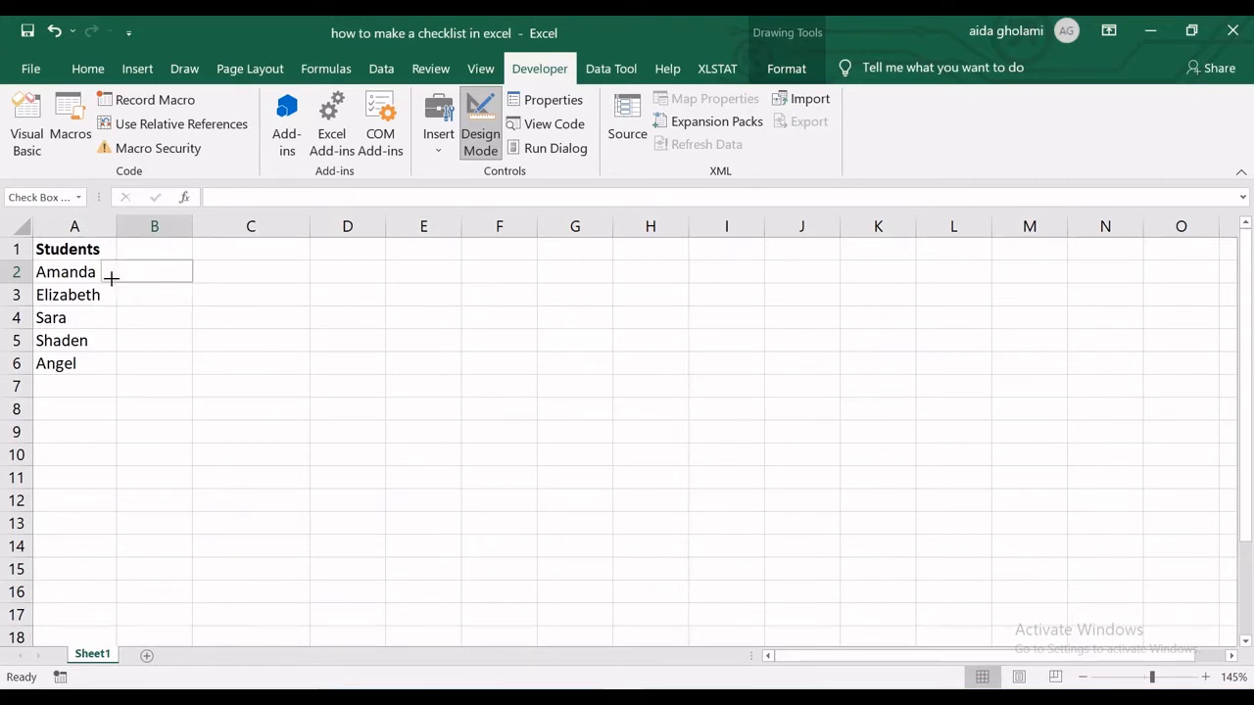
drag(113, 263, 192, 282)
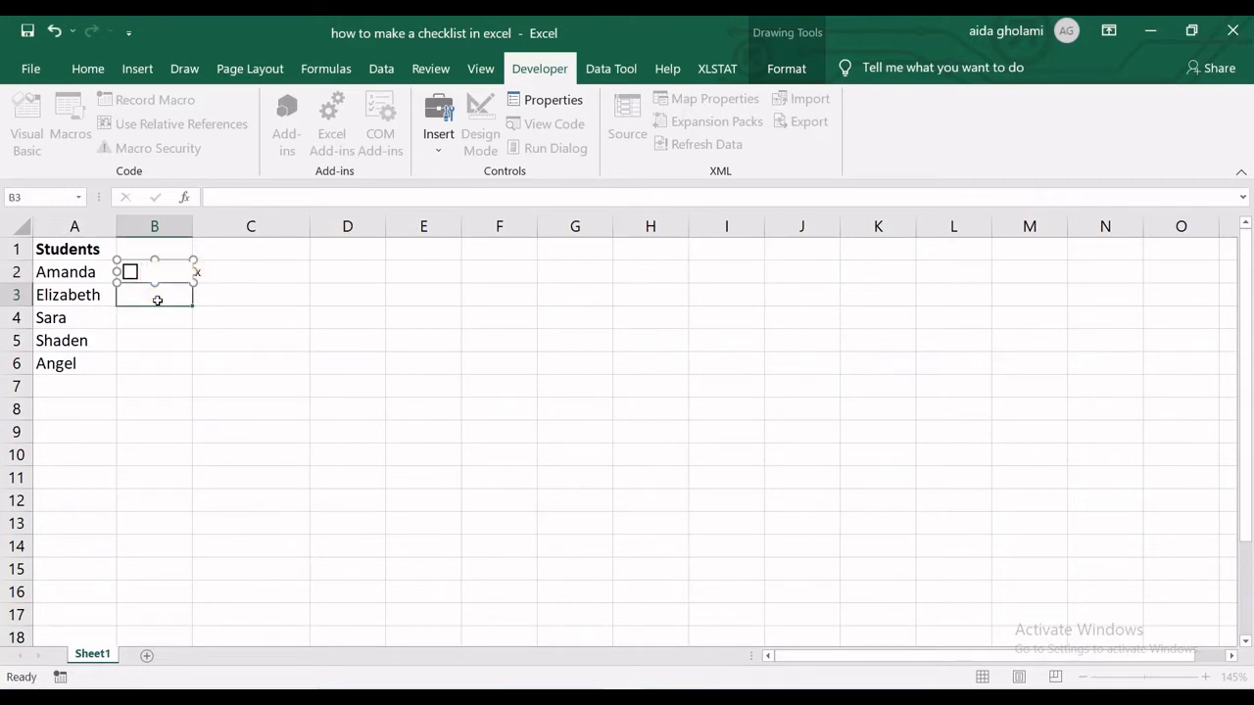
click(480, 121)
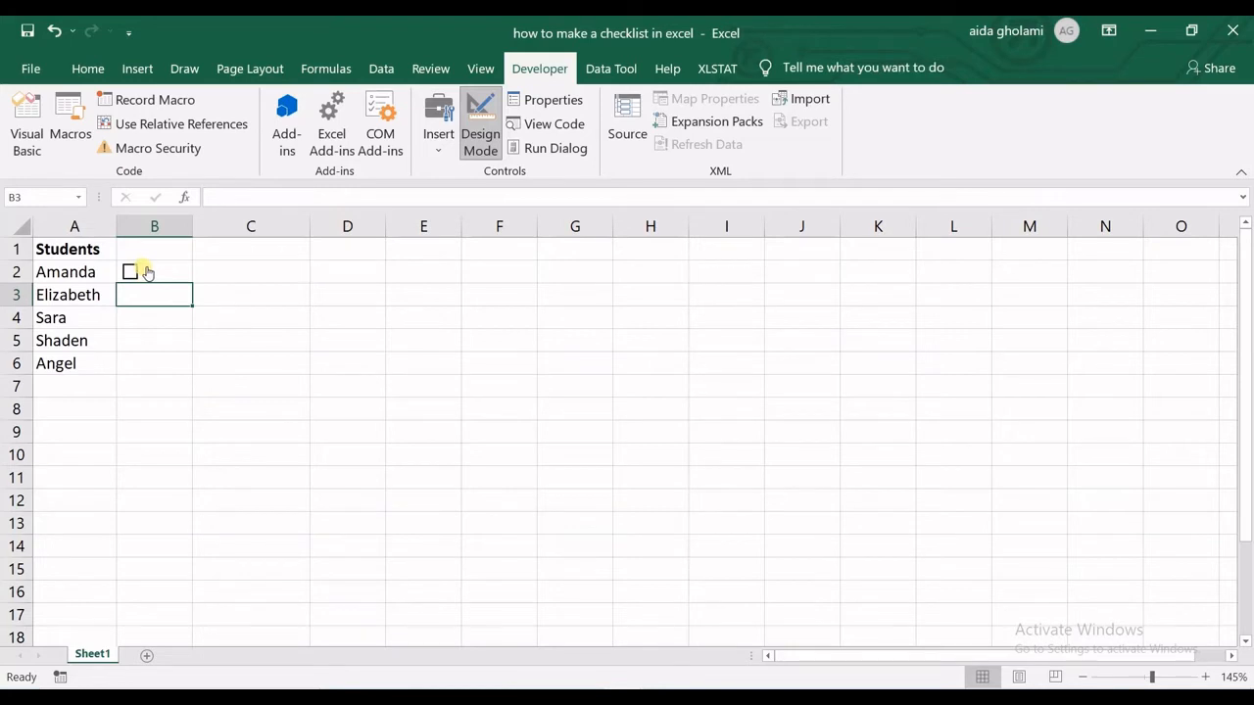
Test ticking and unticking the checkbox, then centre it within cell B2.
click(130, 273)
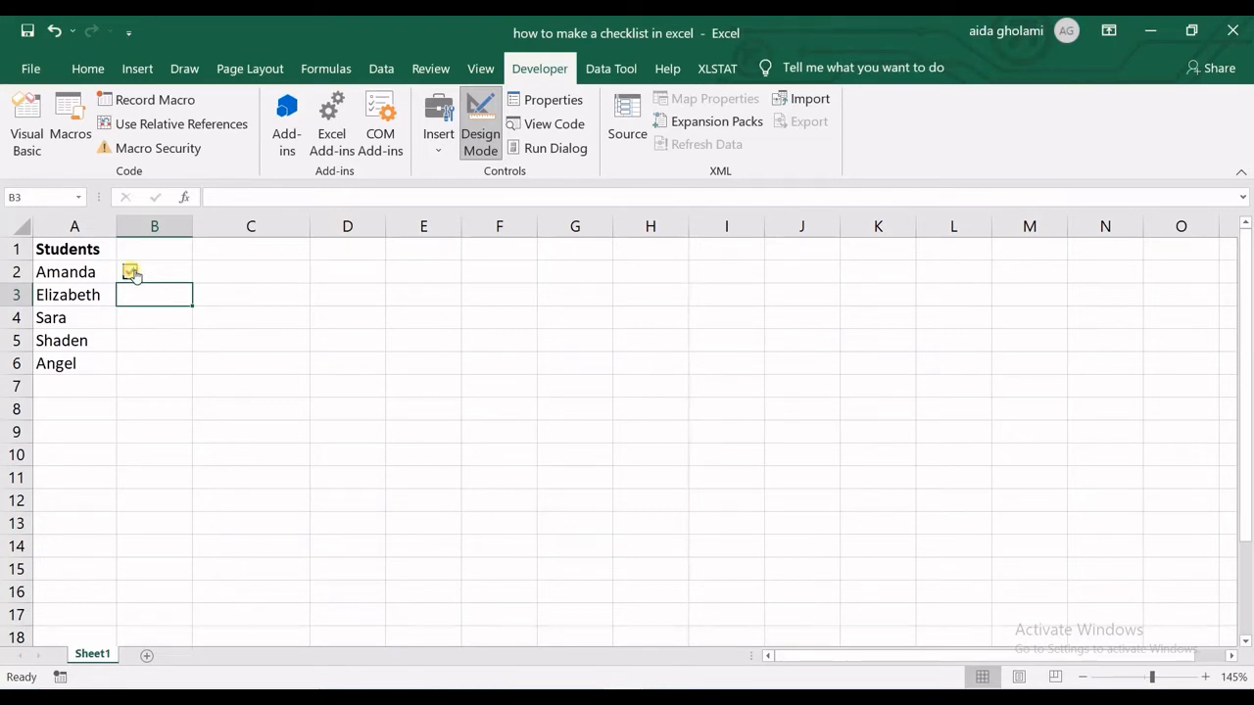
click(130, 270)
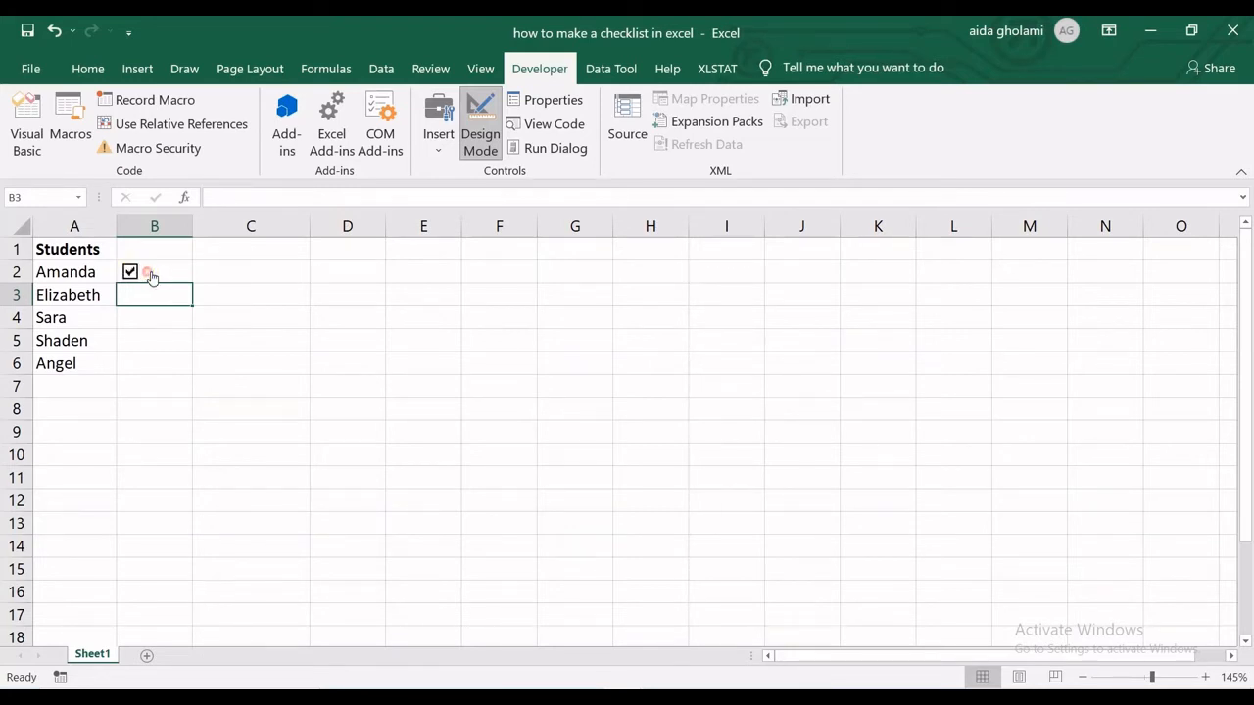
click(129, 270)
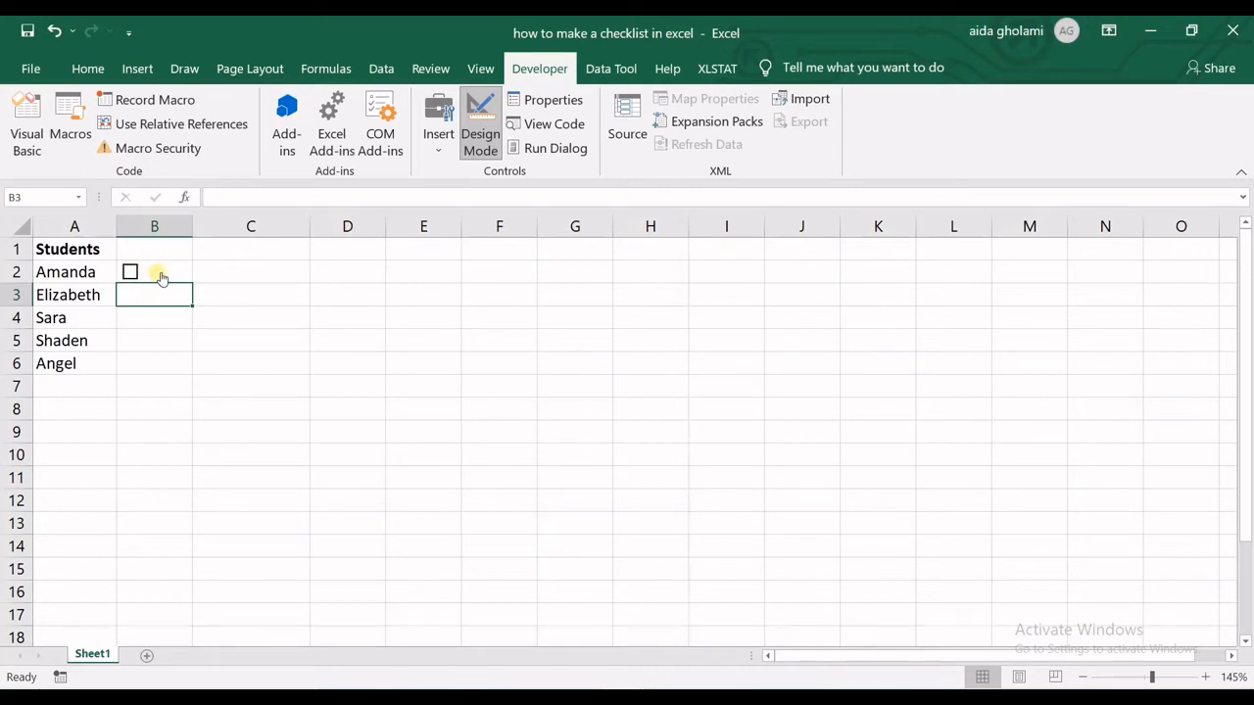
click(130, 270)
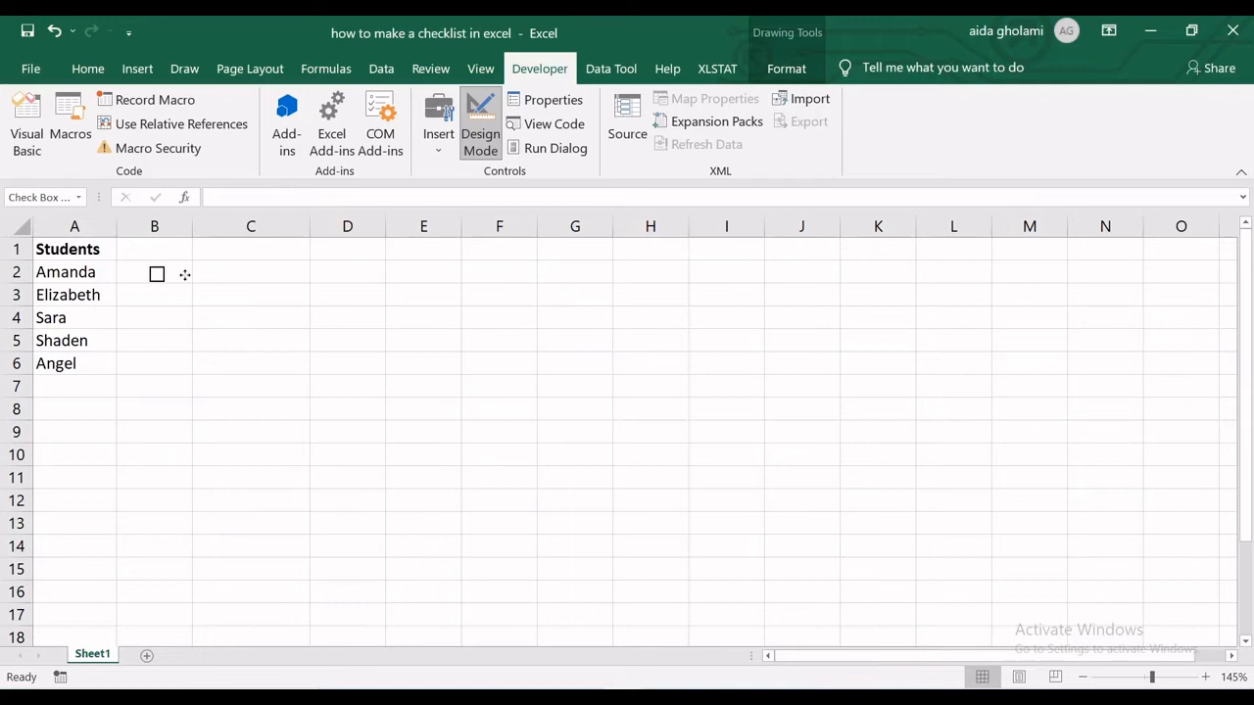
click(156, 274)
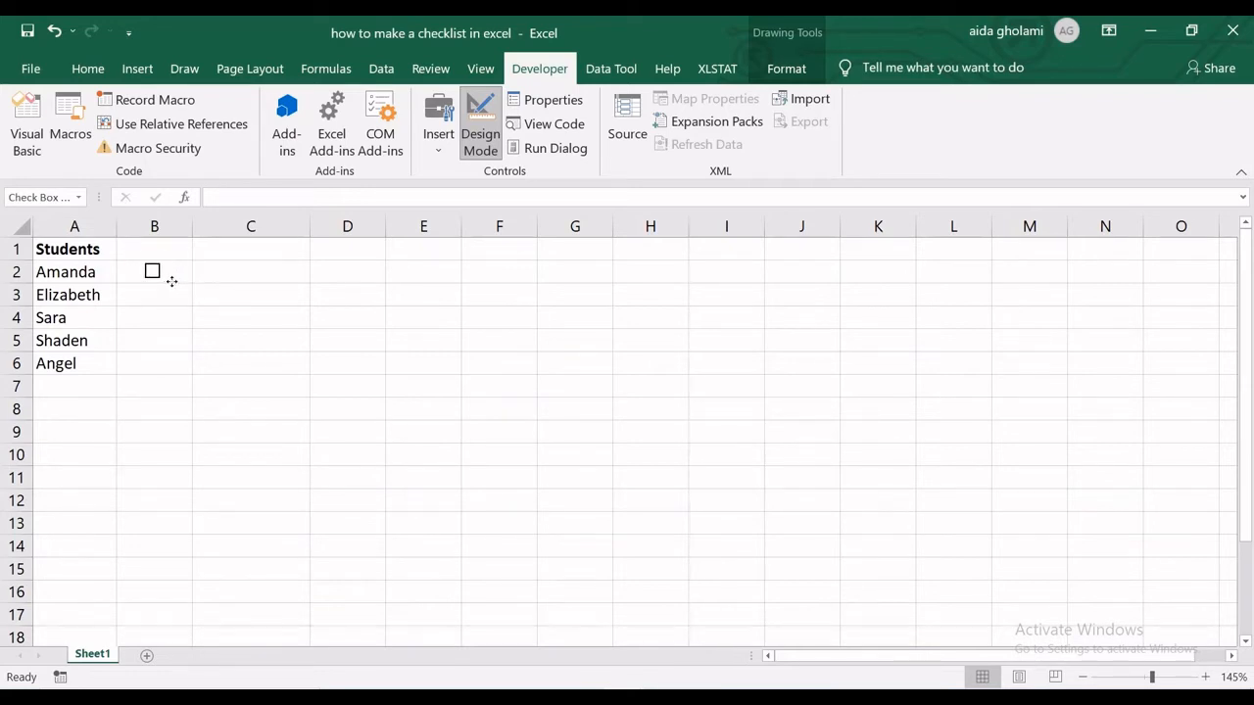
click(152, 270)
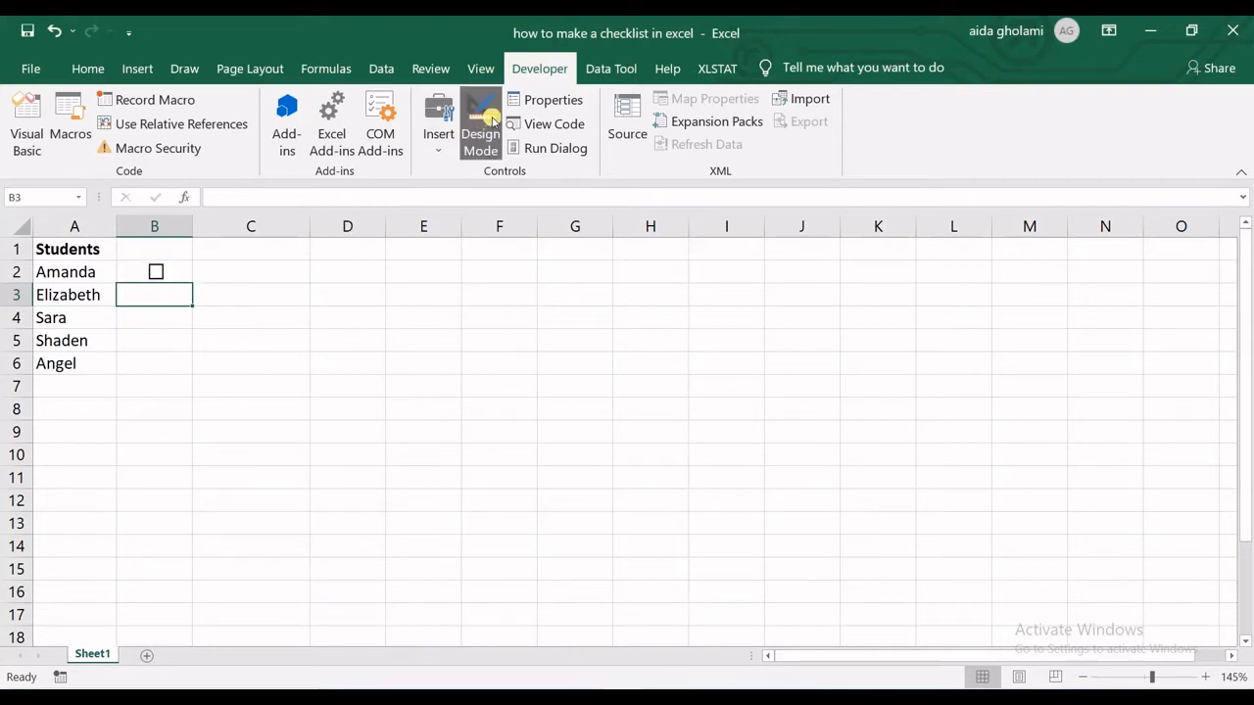
Select cell B2 to copy its checkbox down to the other students.
click(479, 121)
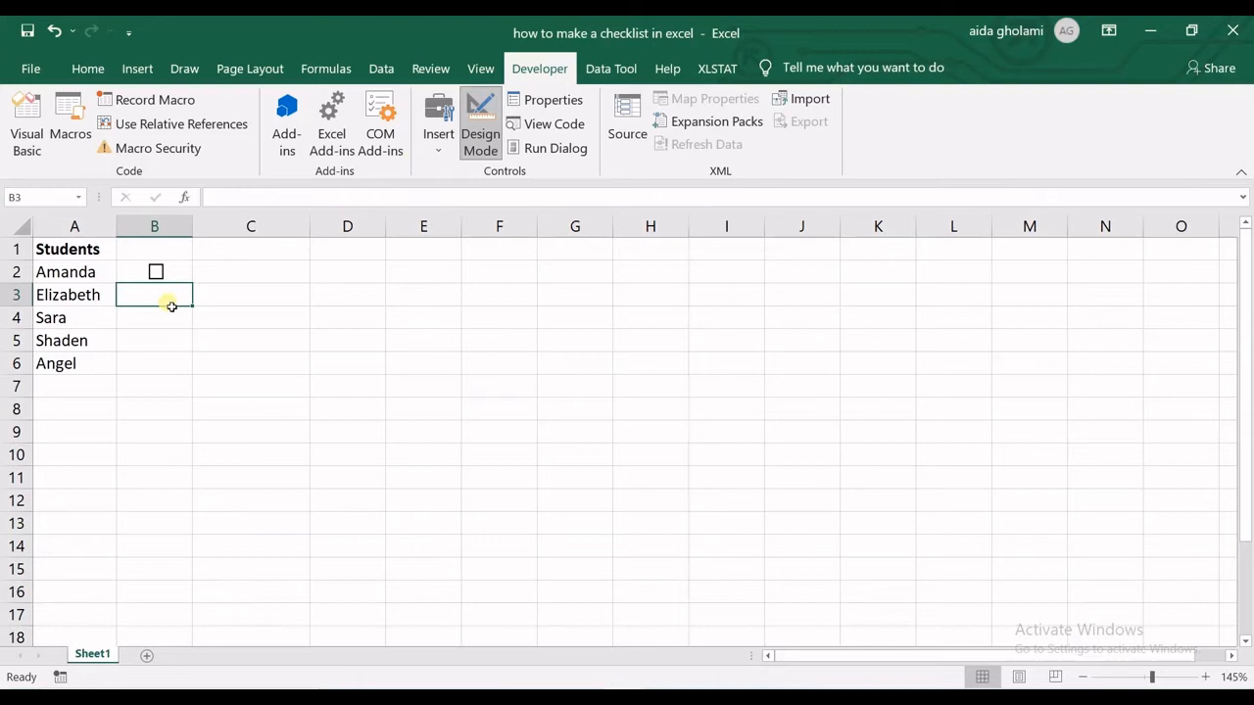
click(153, 271)
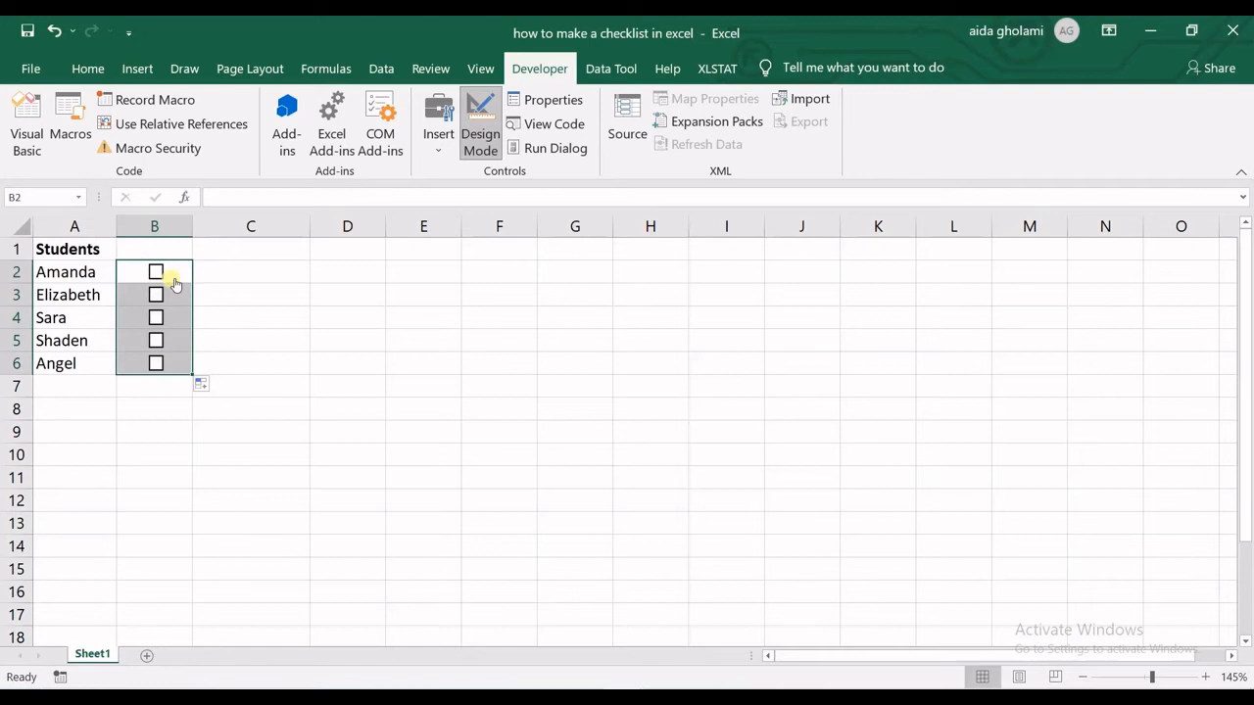
mouse_move(157, 368)
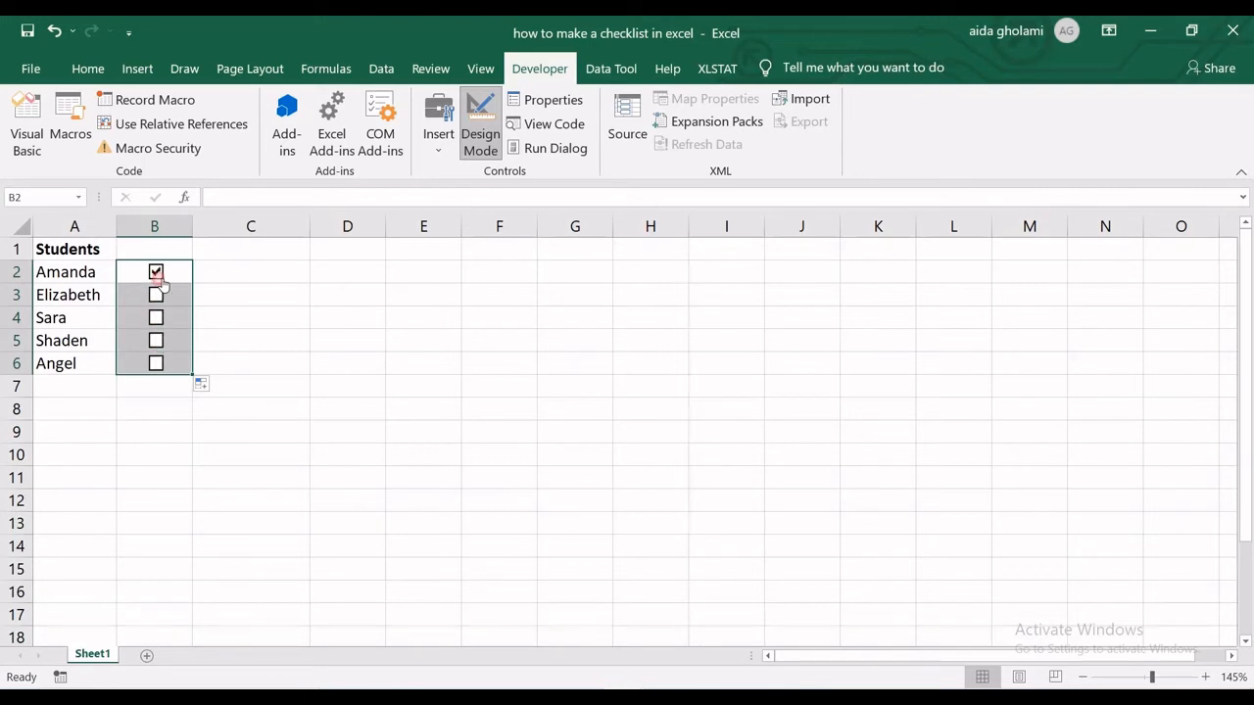
Untick Amanda's checkbox and select cell B2 holding it.
click(157, 270)
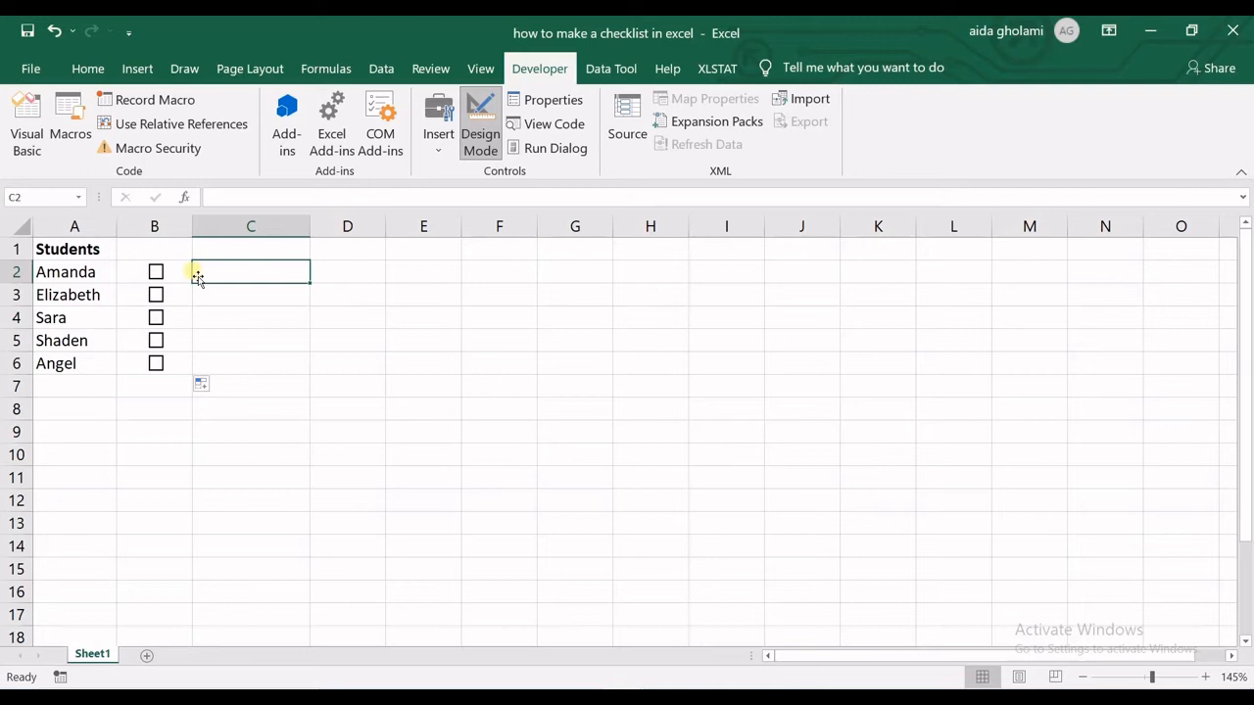
click(152, 270)
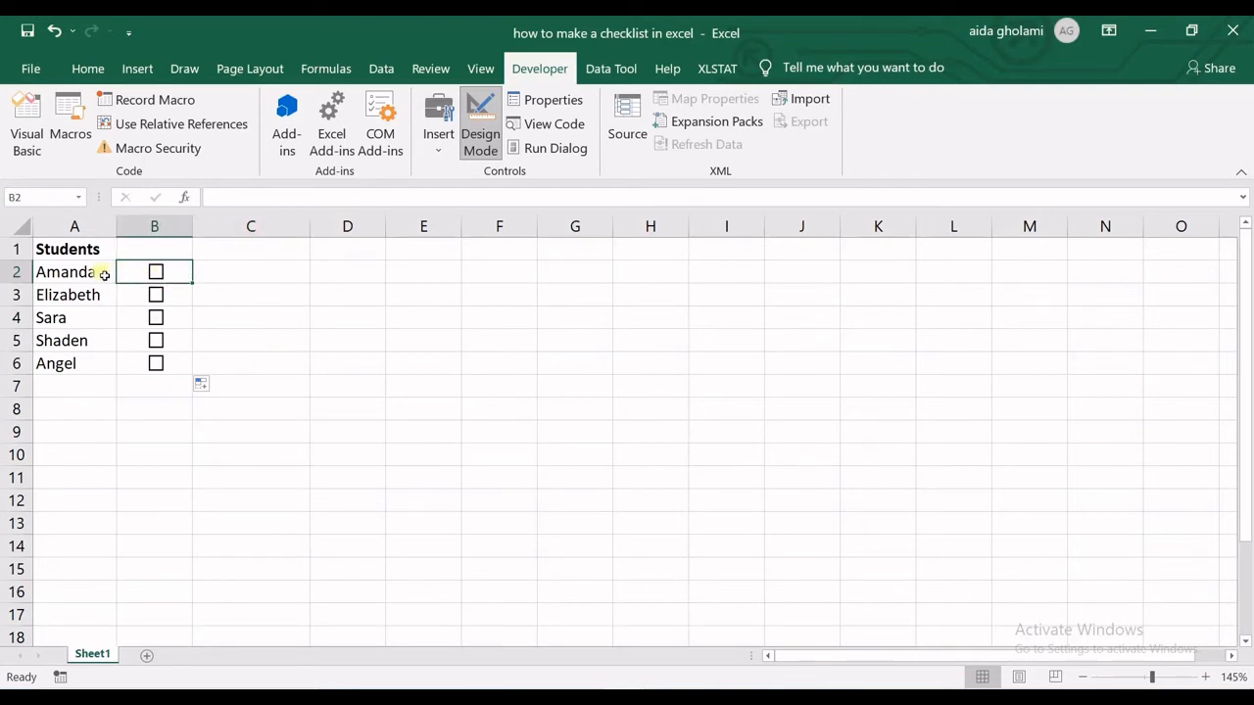
mouse_move(458, 272)
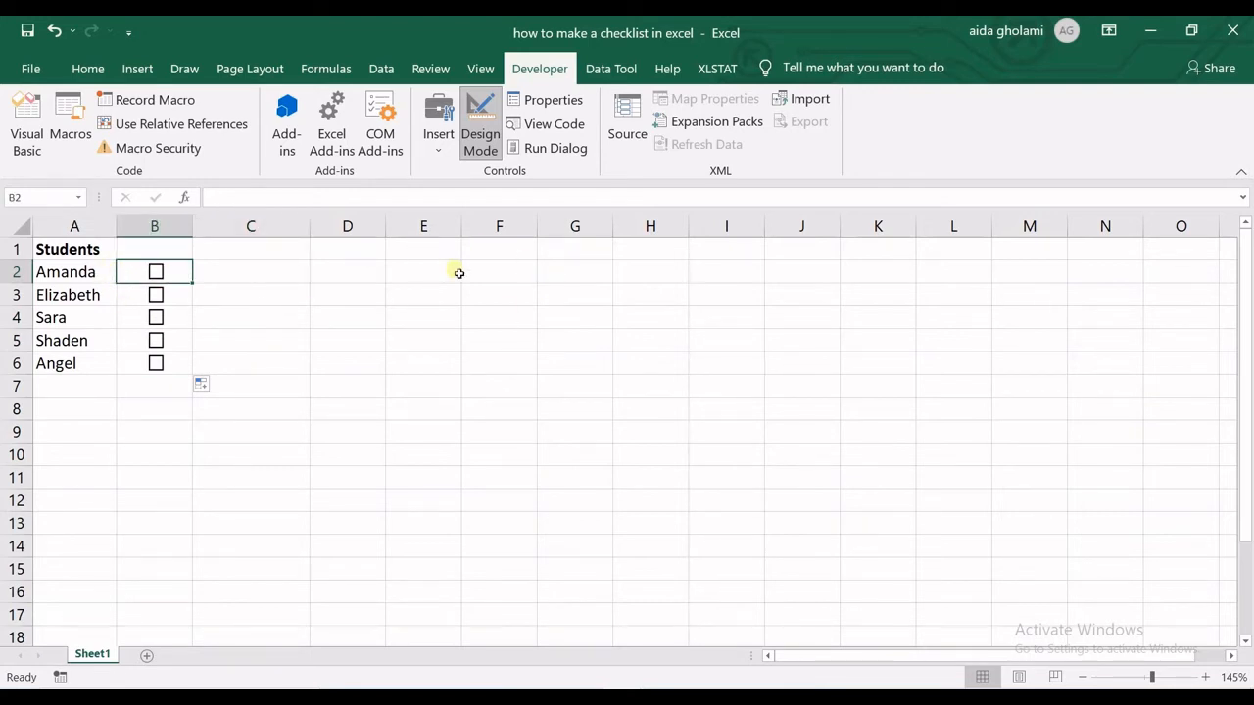
mouse_move(188, 282)
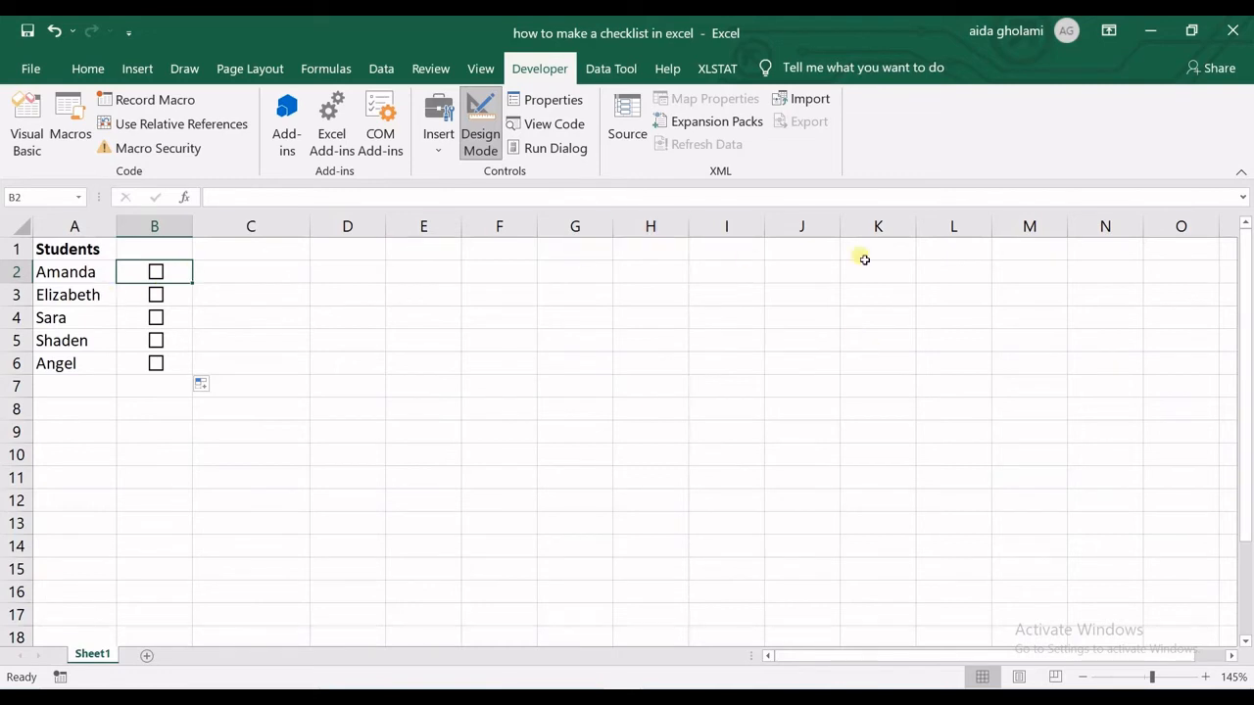
mouse_move(854, 243)
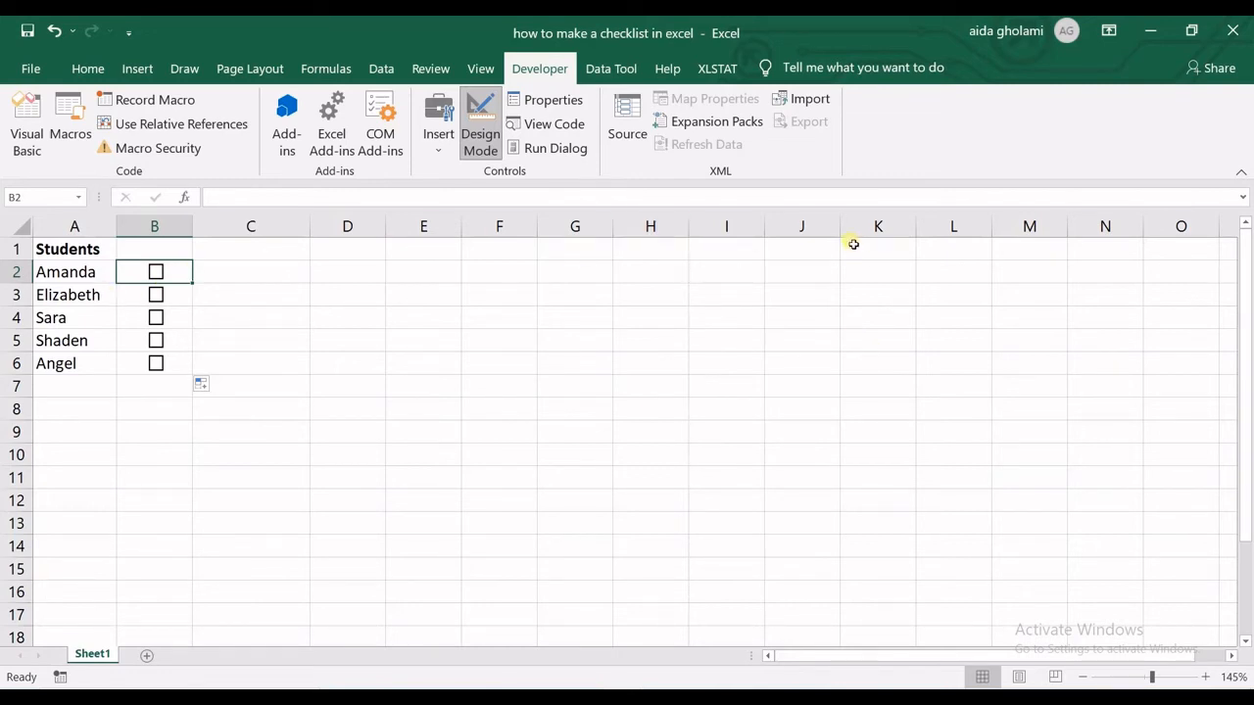
mouse_move(253, 259)
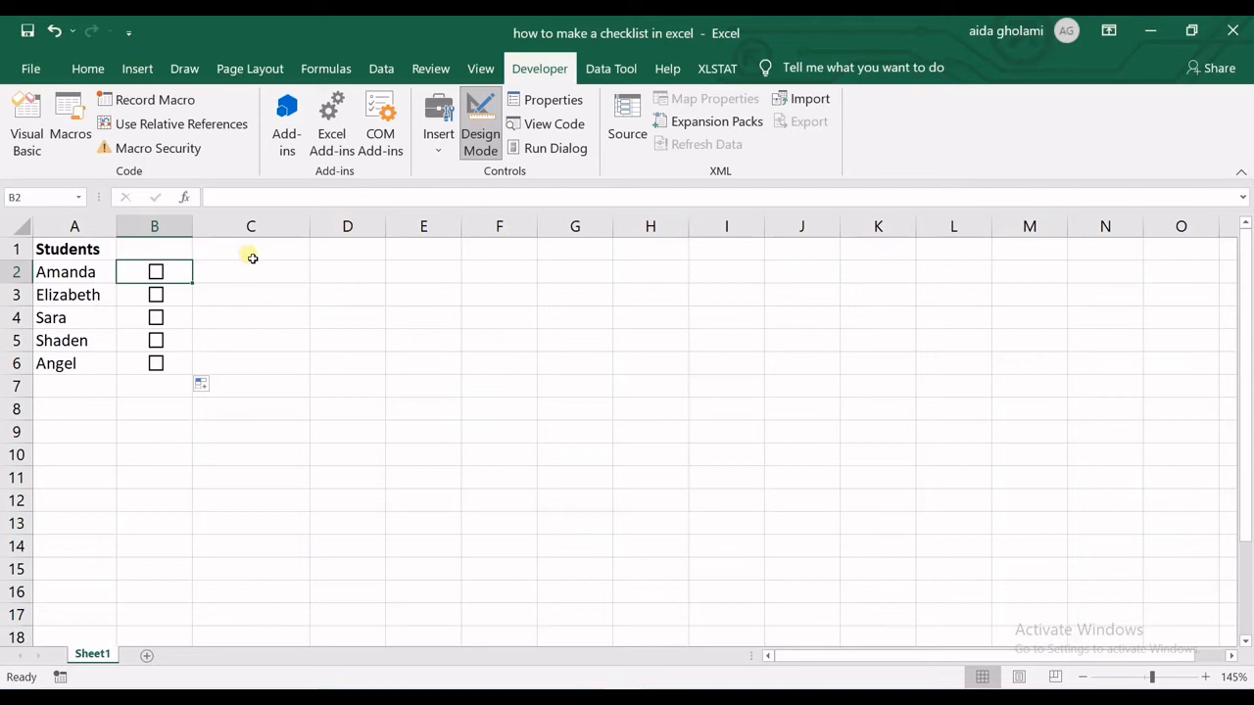
mouse_move(257, 250)
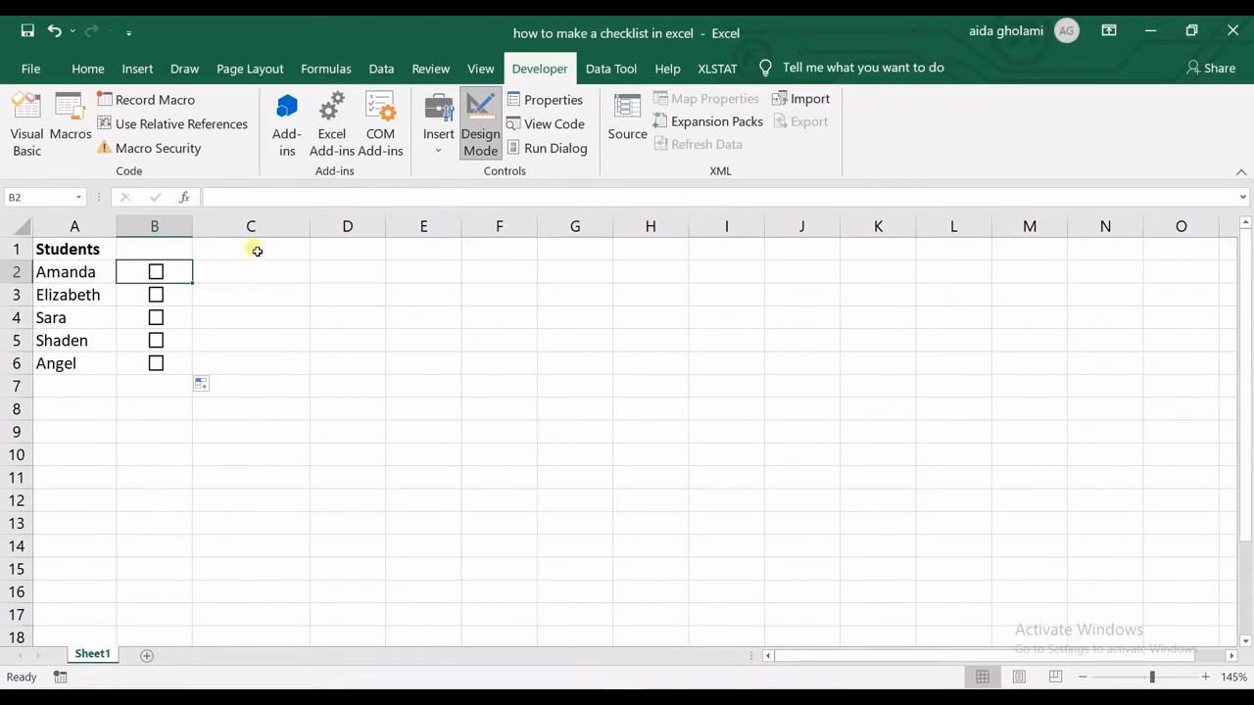
mouse_move(208, 263)
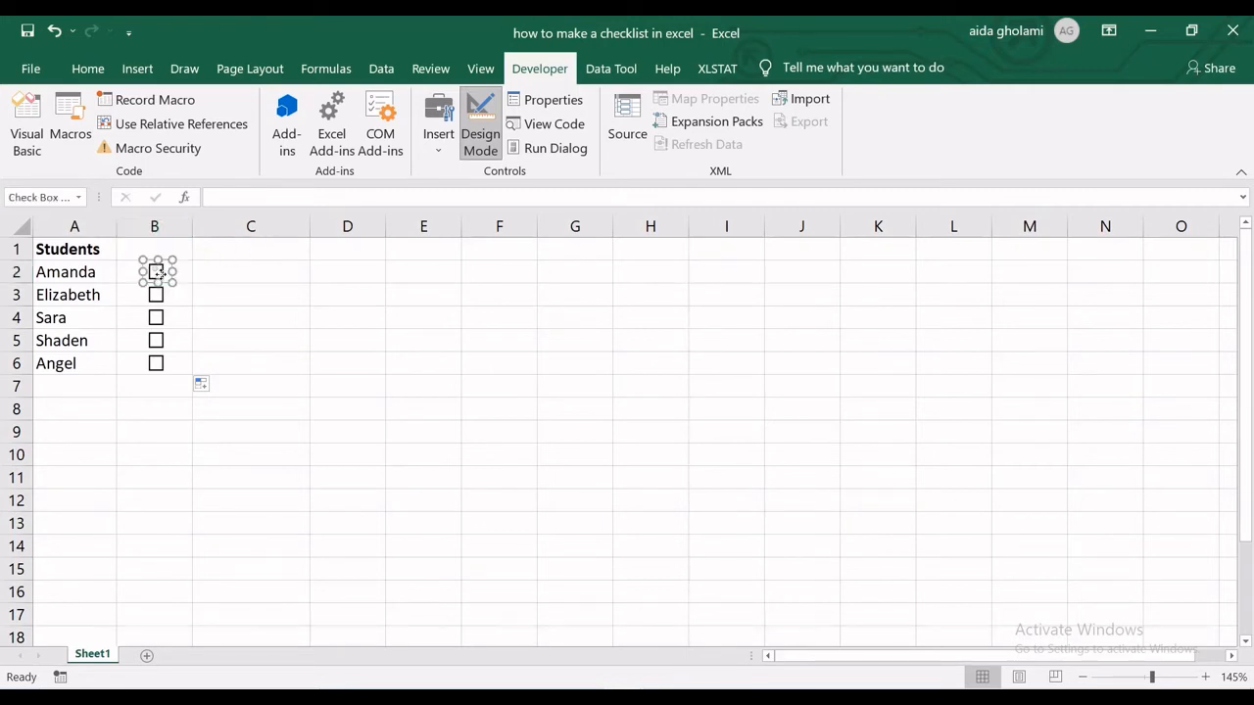
Open Format Control for Amanda's checkbox and view its Colors and Lines settings.
right_click(157, 272)
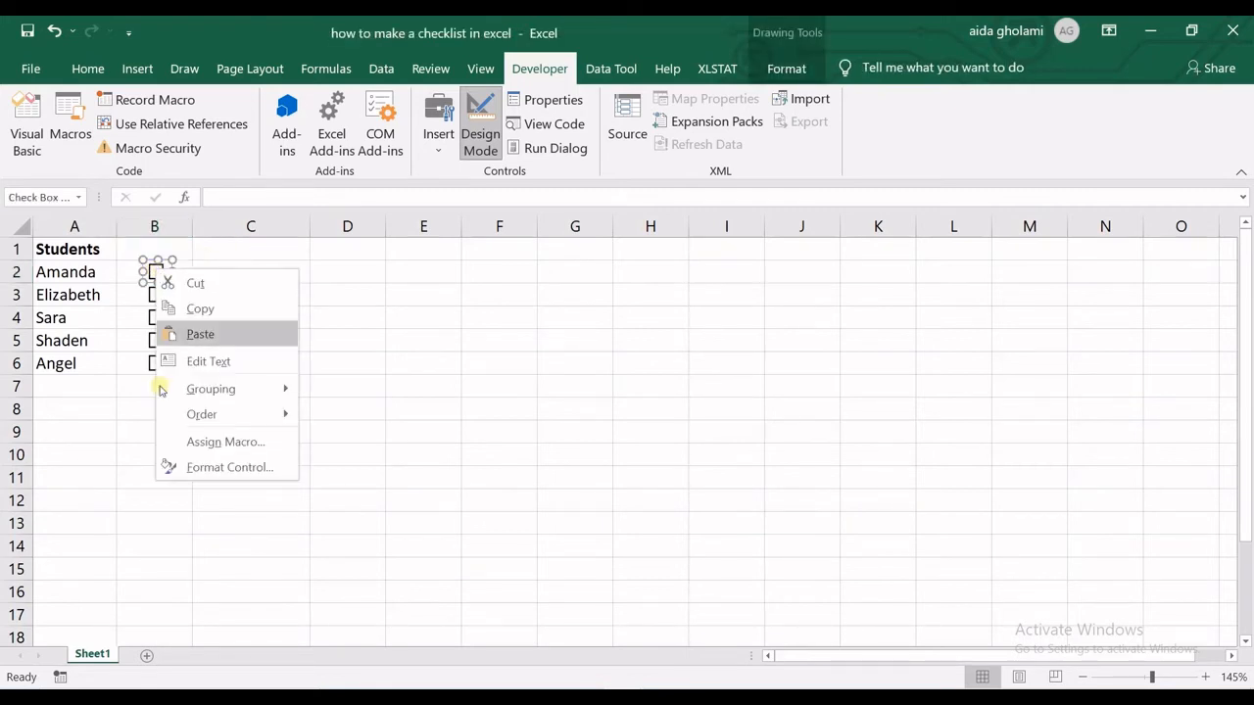
click(229, 466)
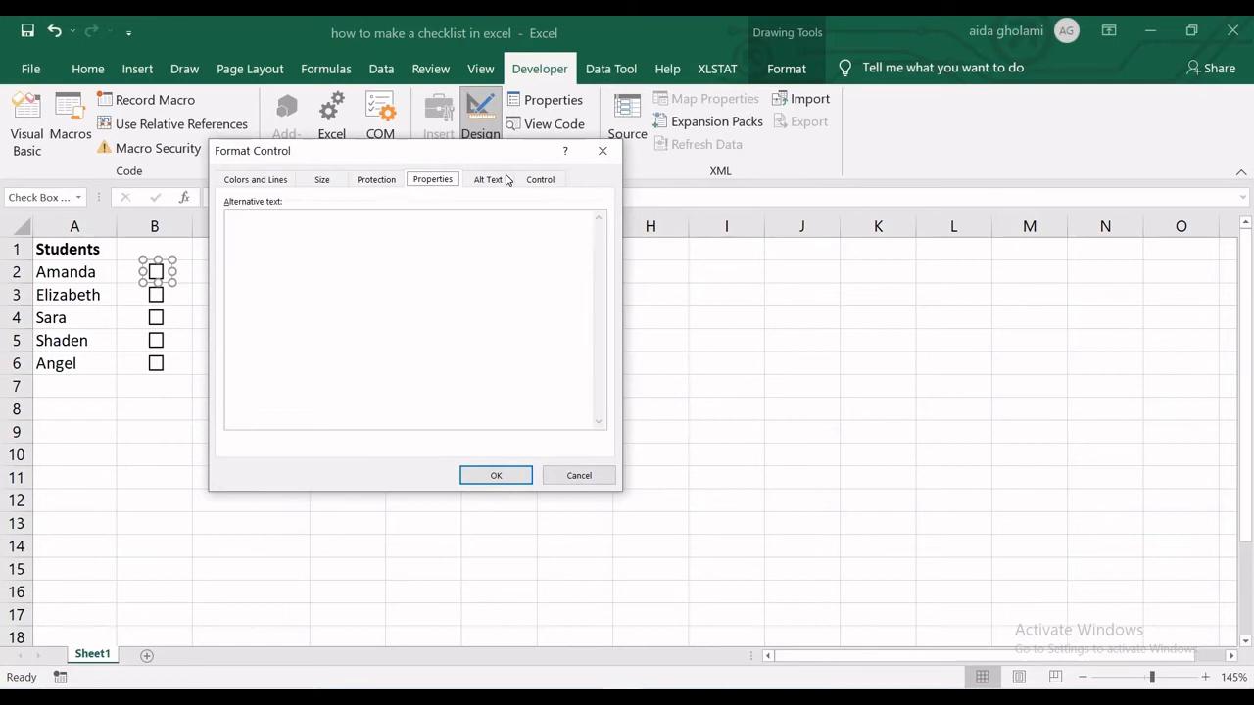
click(255, 181)
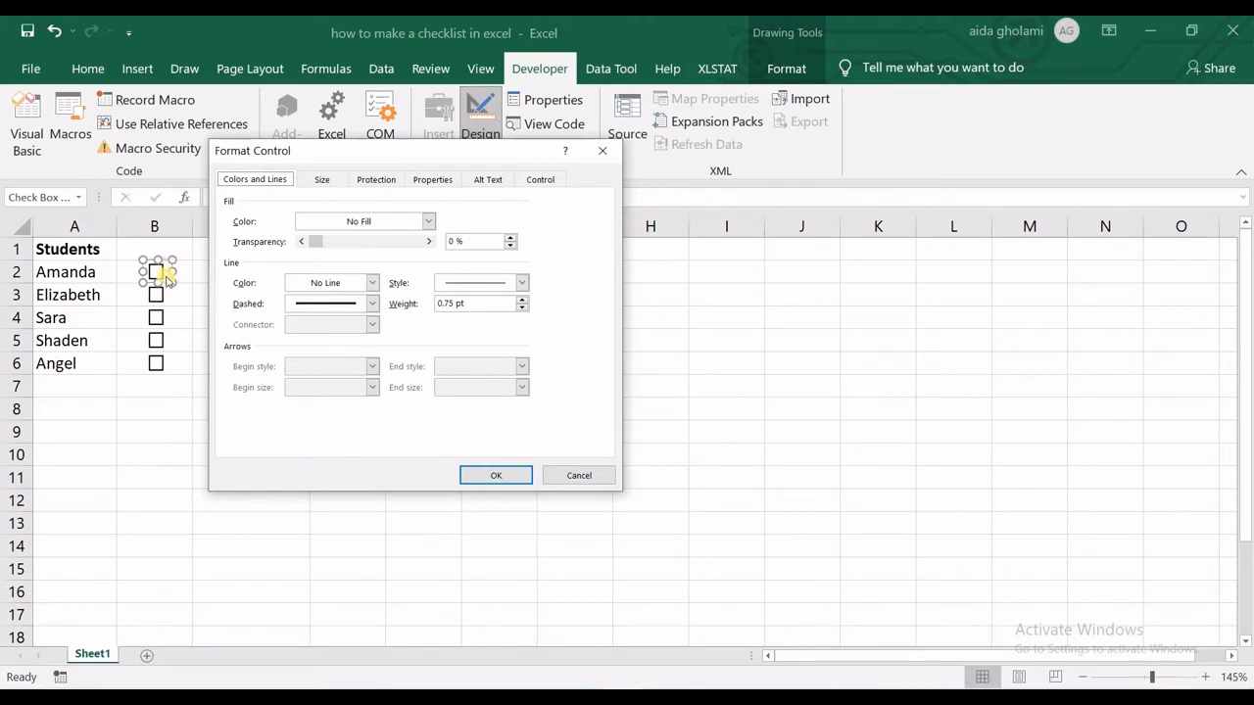
click(156, 273)
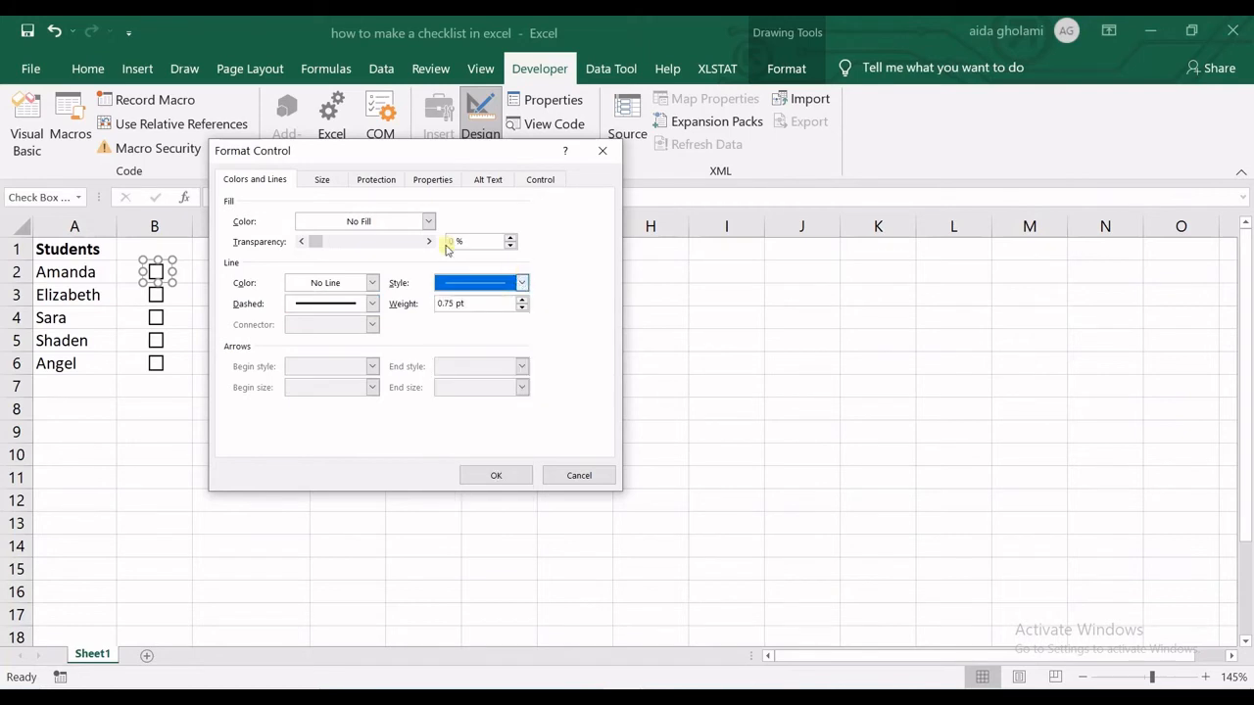
Browse the Size, Protection and Properties tabs, ending at the Control tab.
click(321, 181)
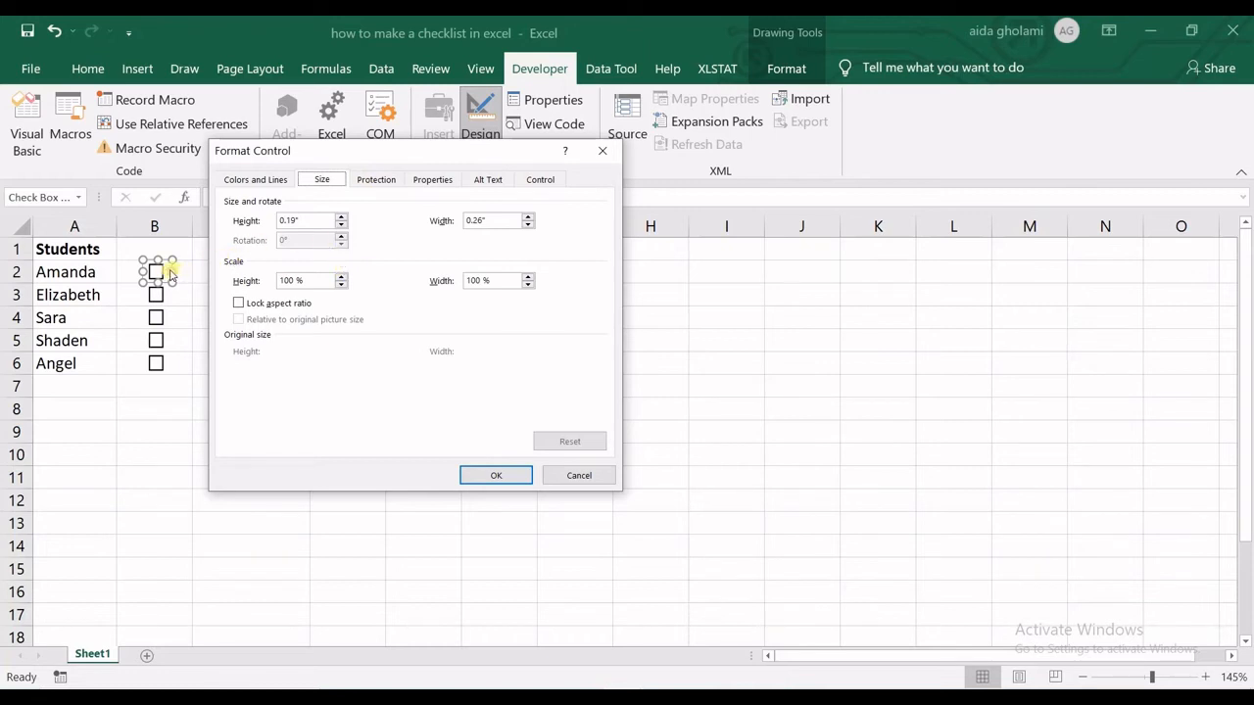
mouse_move(177, 262)
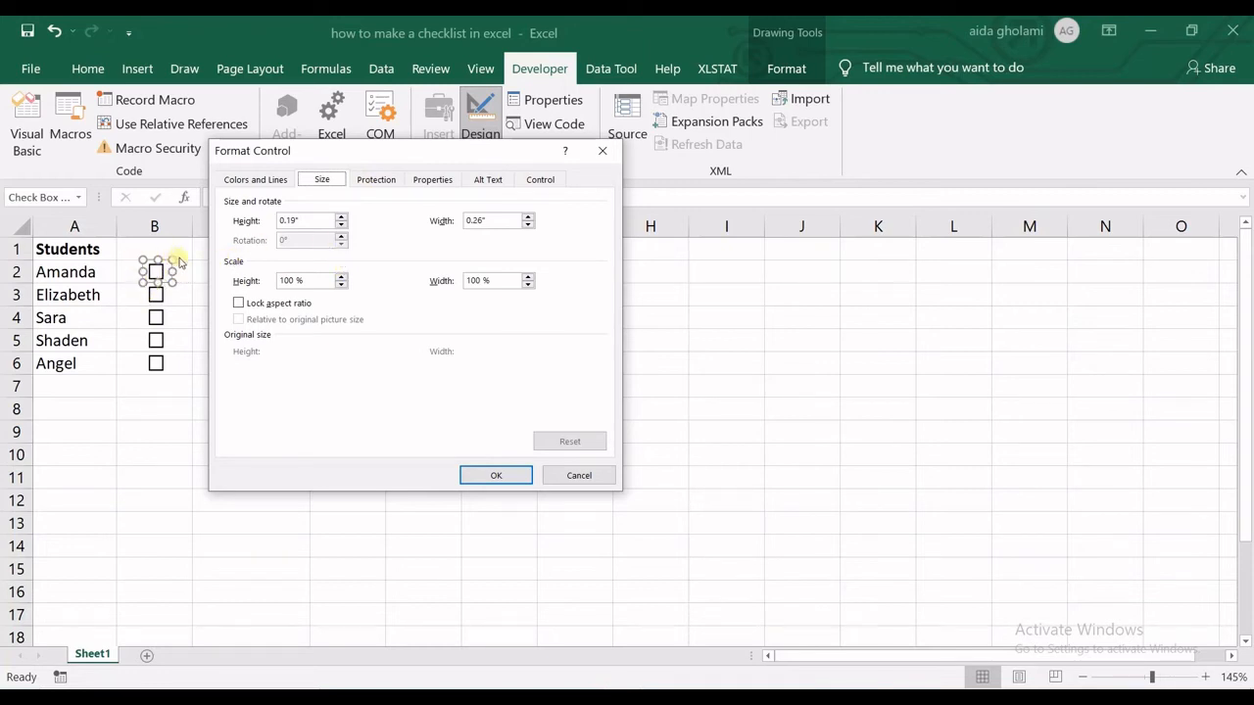
click(376, 180)
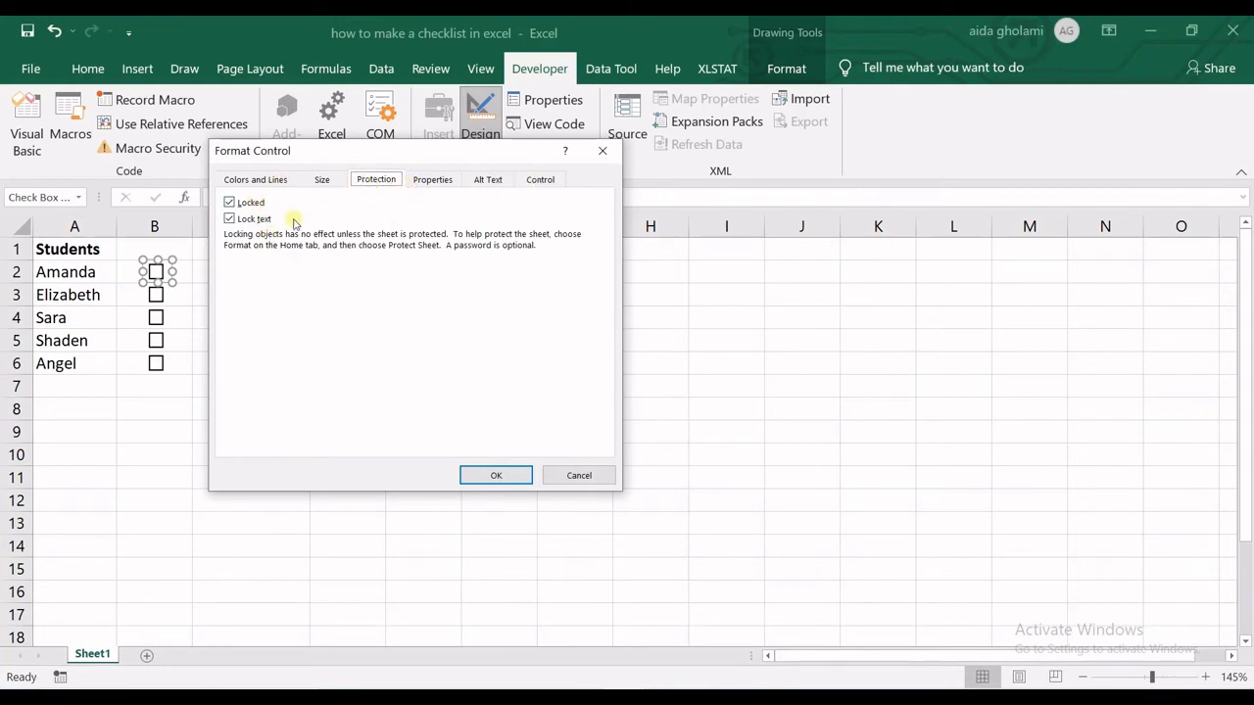
click(431, 181)
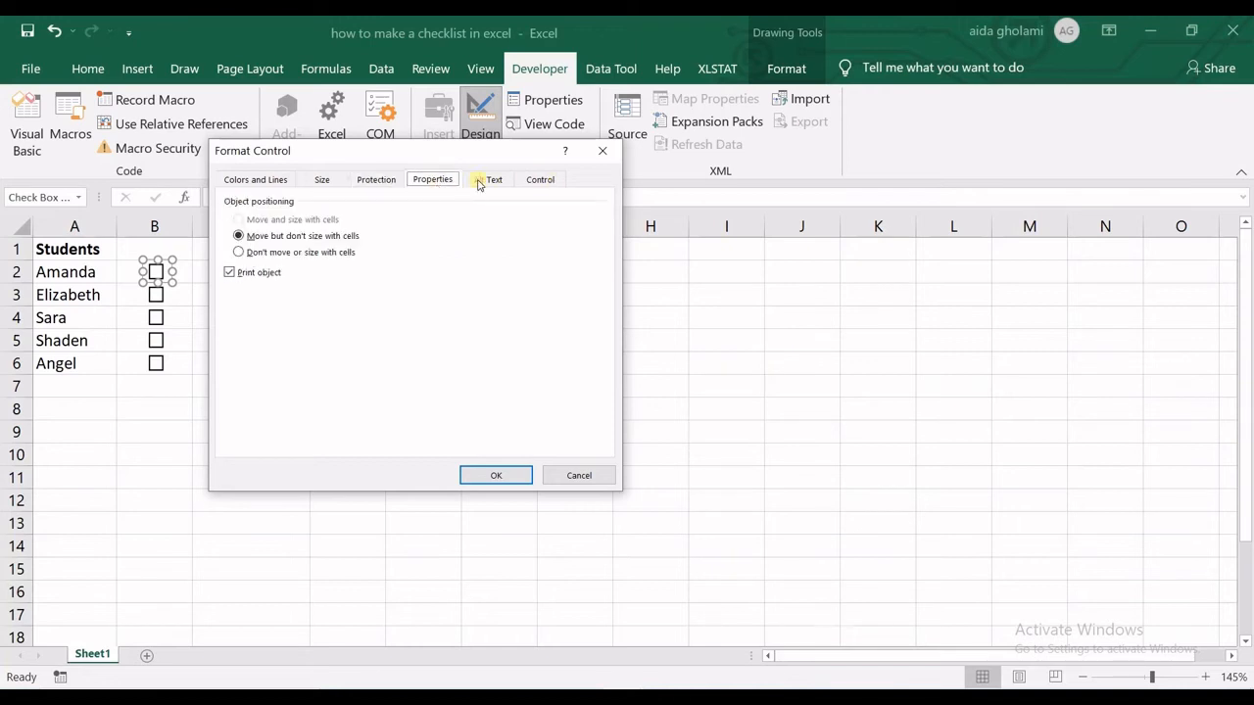
click(541, 180)
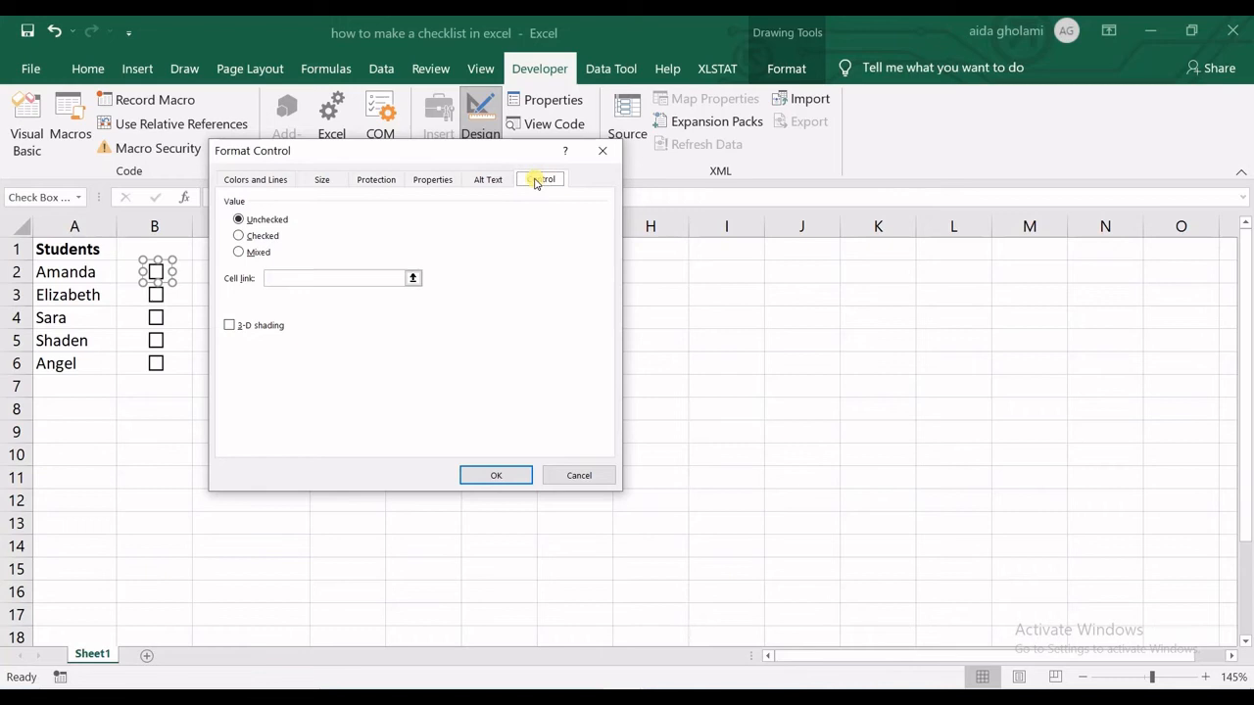
Link Amanda's checkbox to cell C2 and tick it so C2 shows TRUE.
click(541, 180)
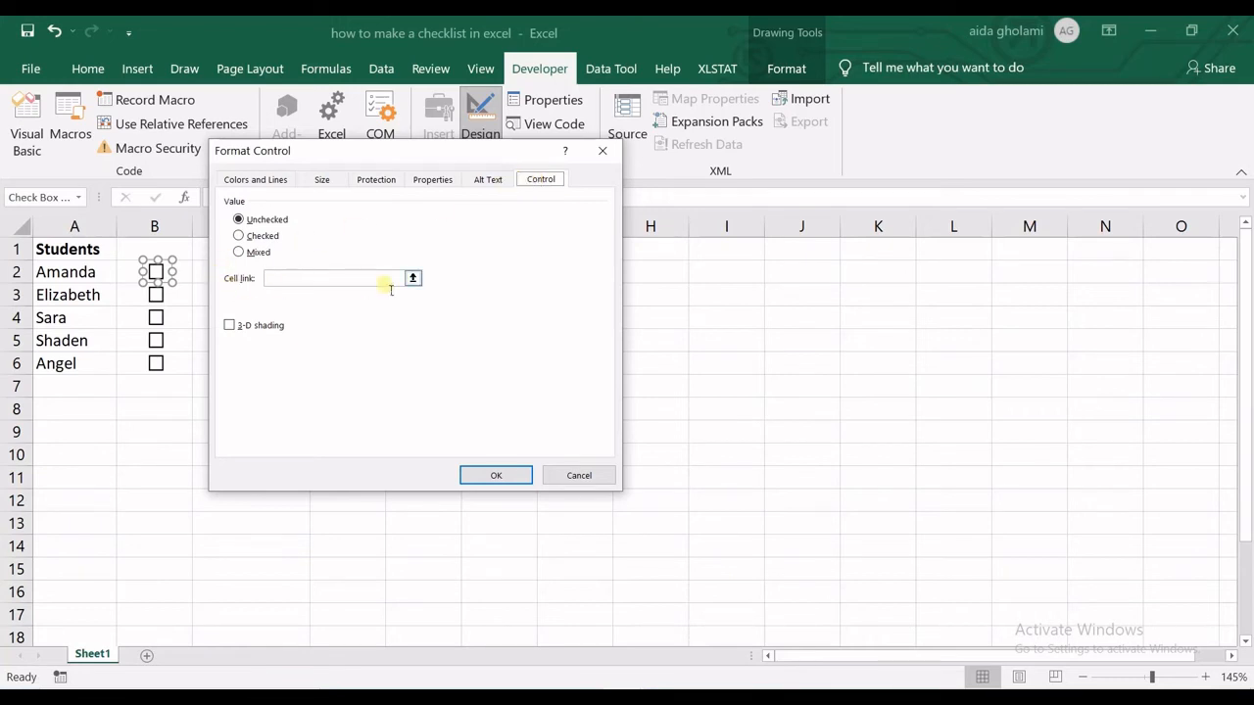
click(411, 278)
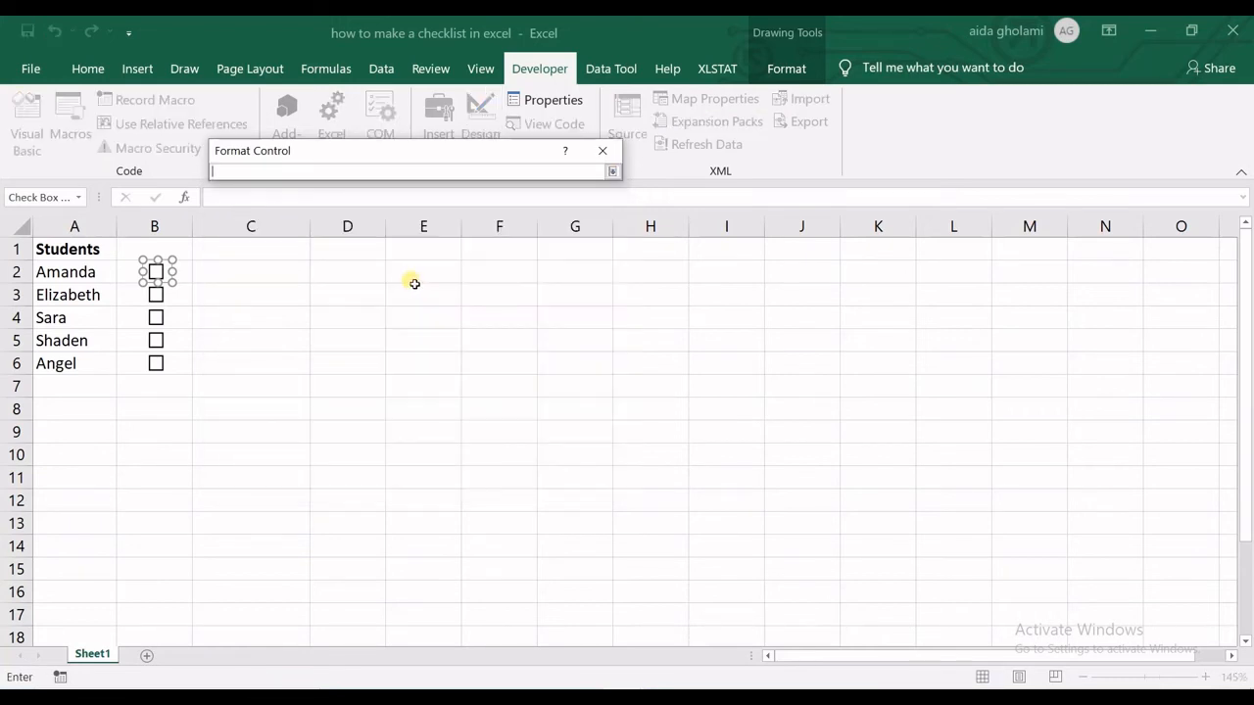
mouse_move(312, 273)
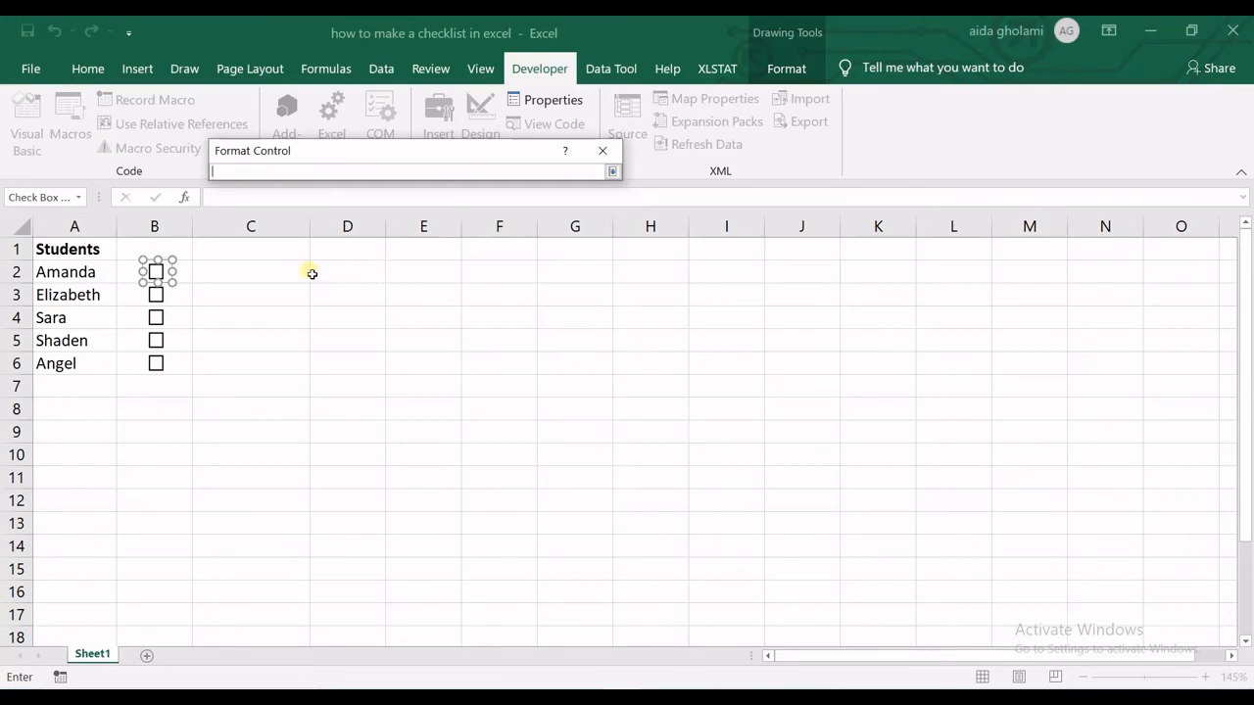
mouse_move(300, 270)
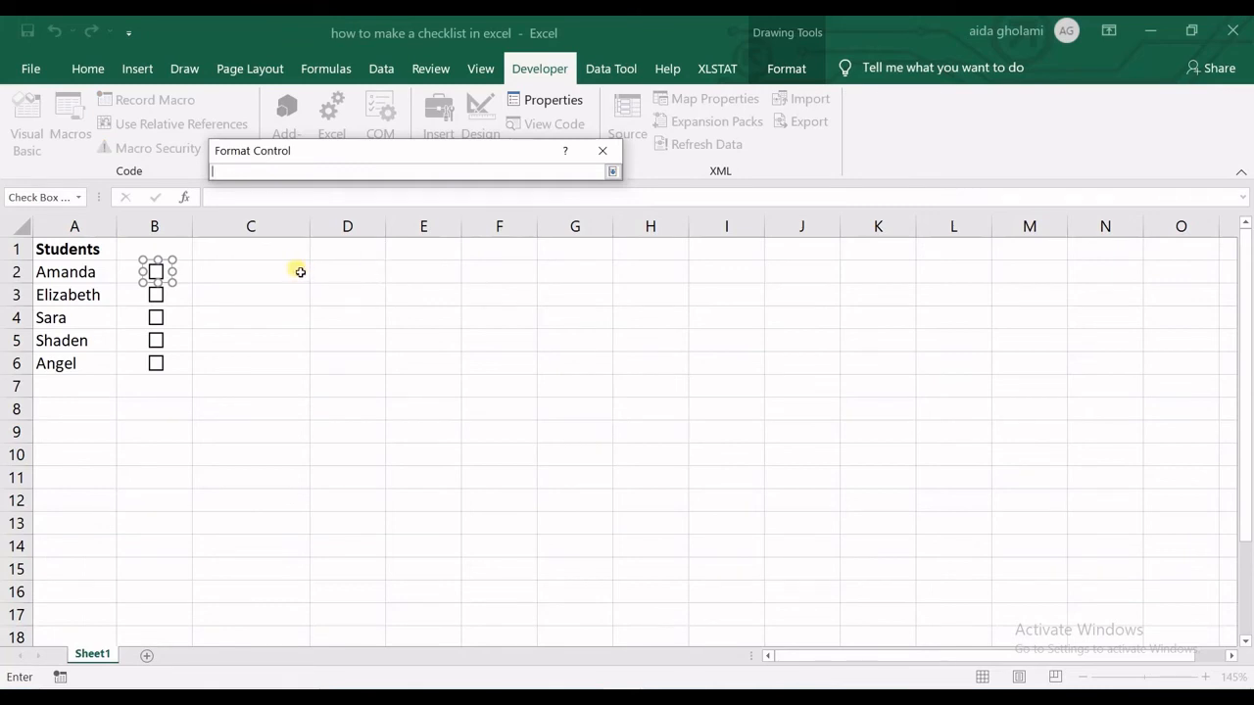
click(250, 270)
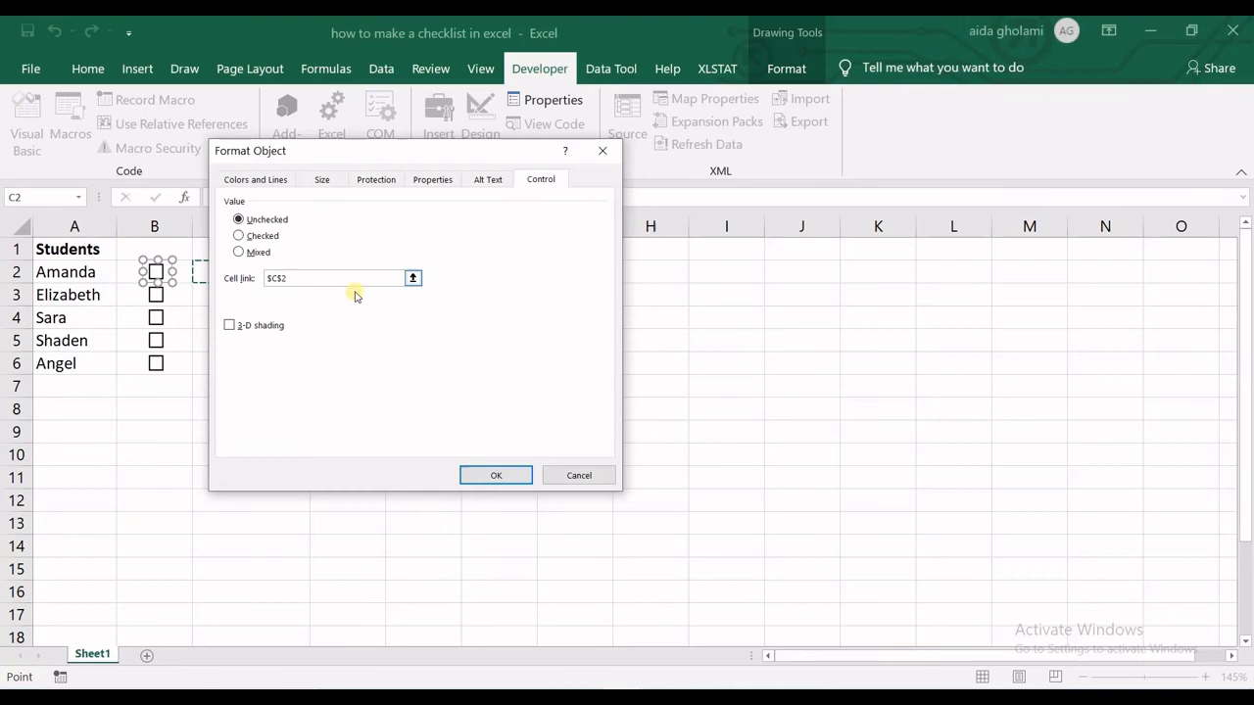
click(495, 476)
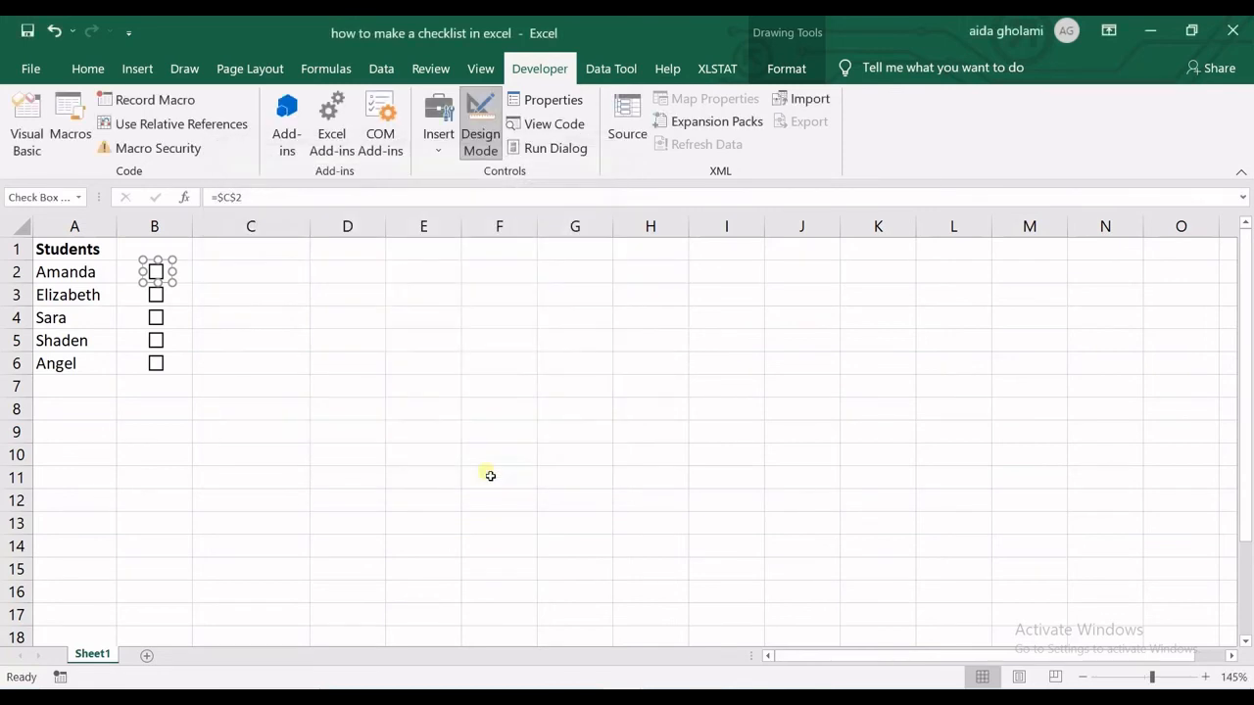
click(251, 317)
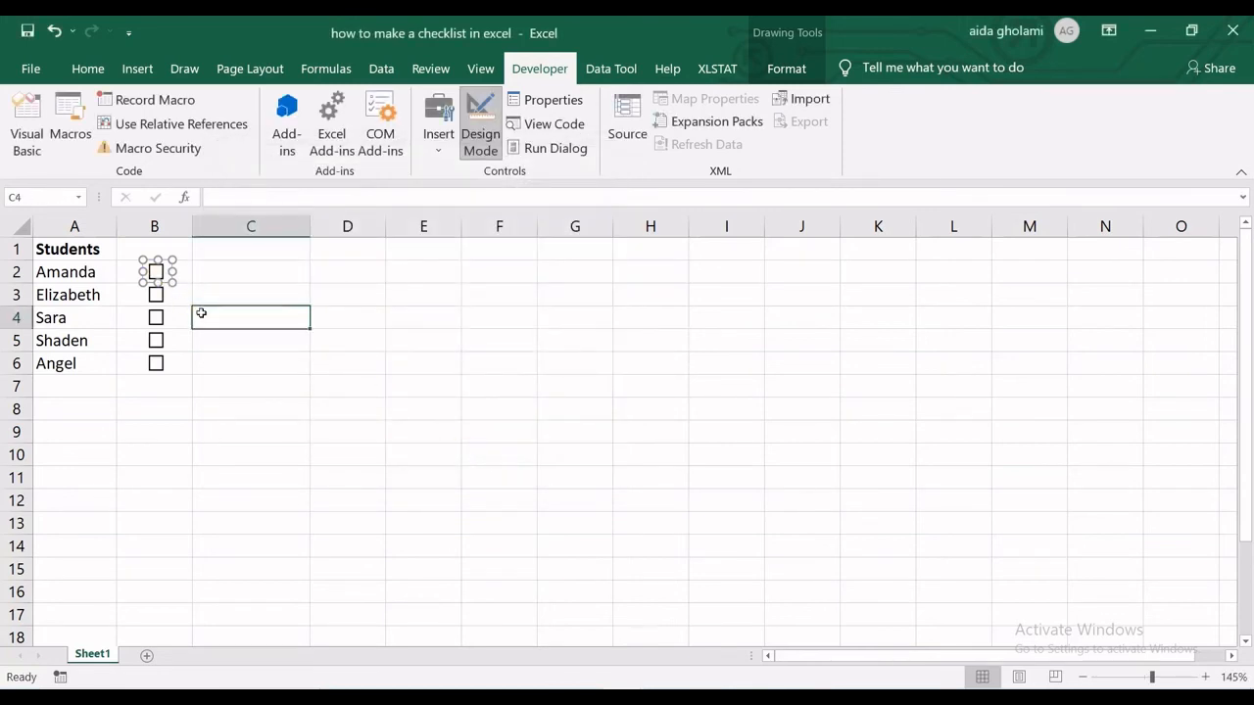
click(157, 270)
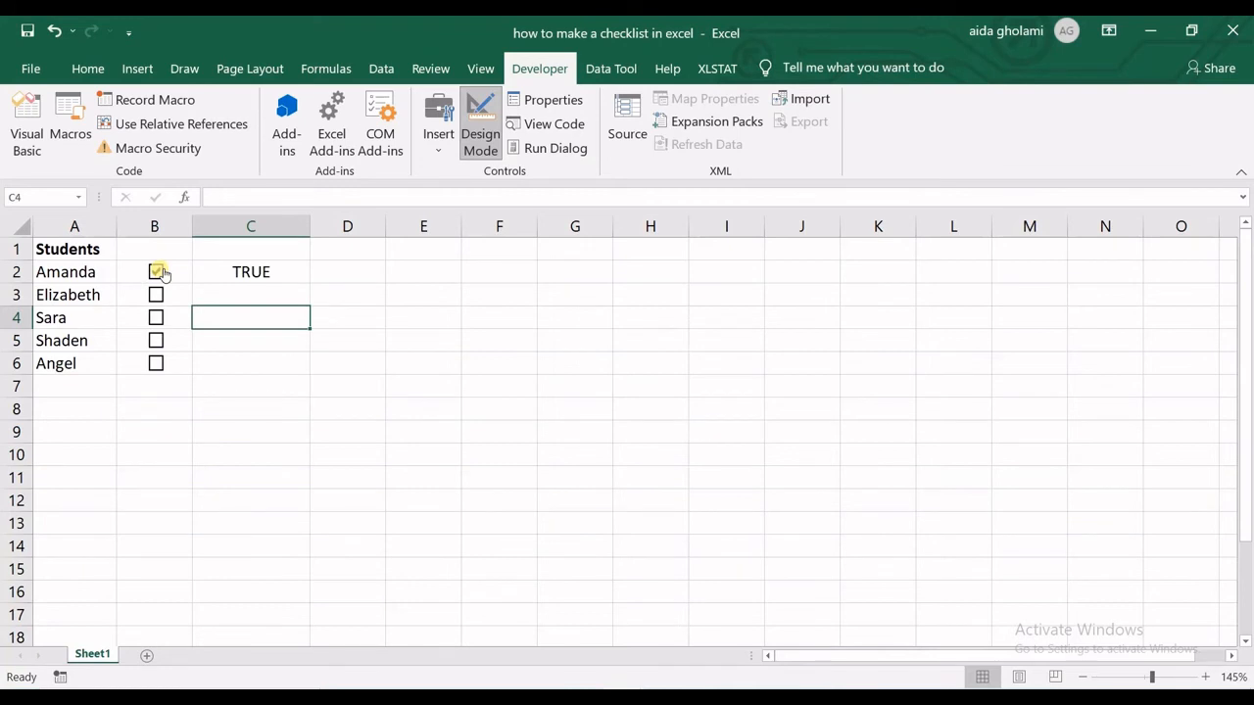
Link Elizabeth's checkbox to cell C3, then tick and untick it to test the link.
click(157, 271)
text($C$3)
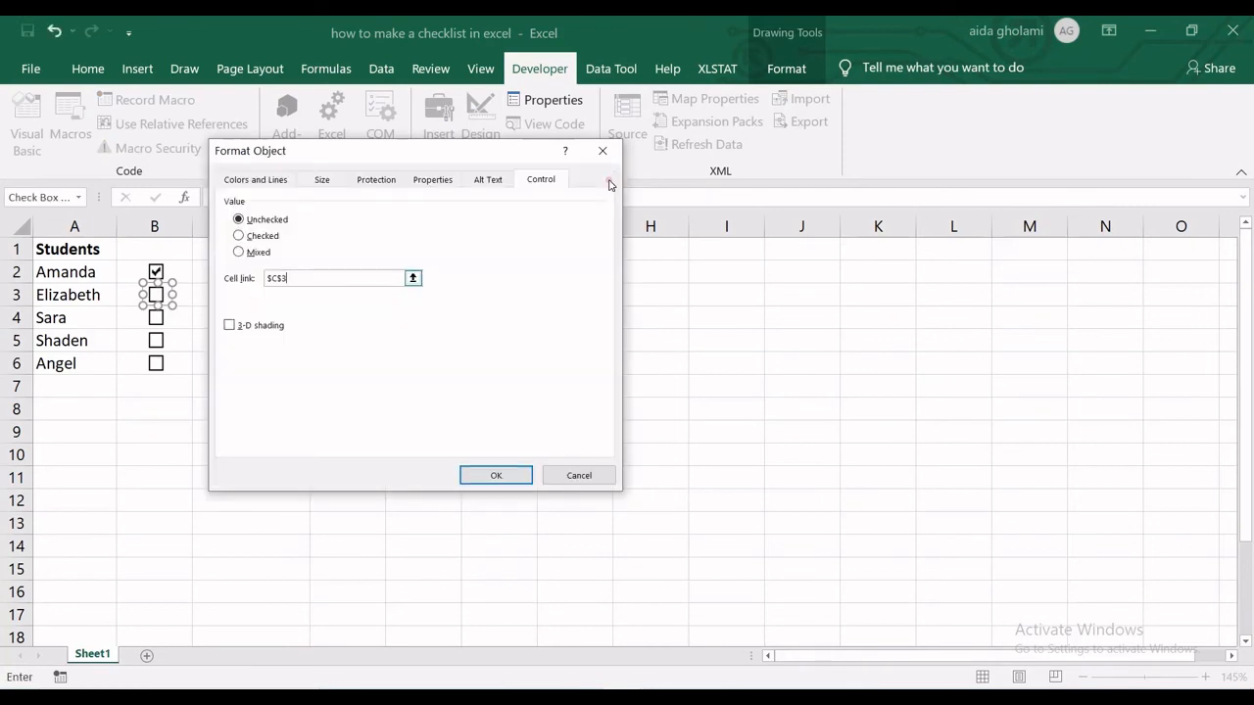
click(496, 476)
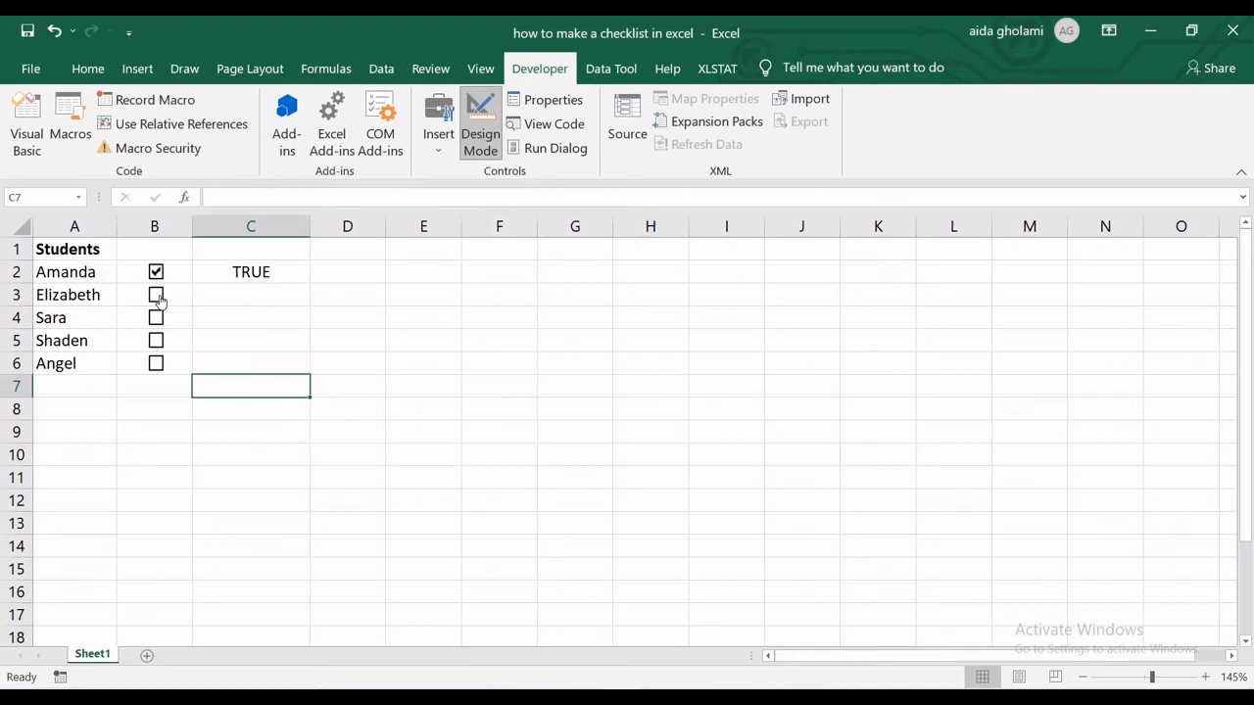
click(157, 294)
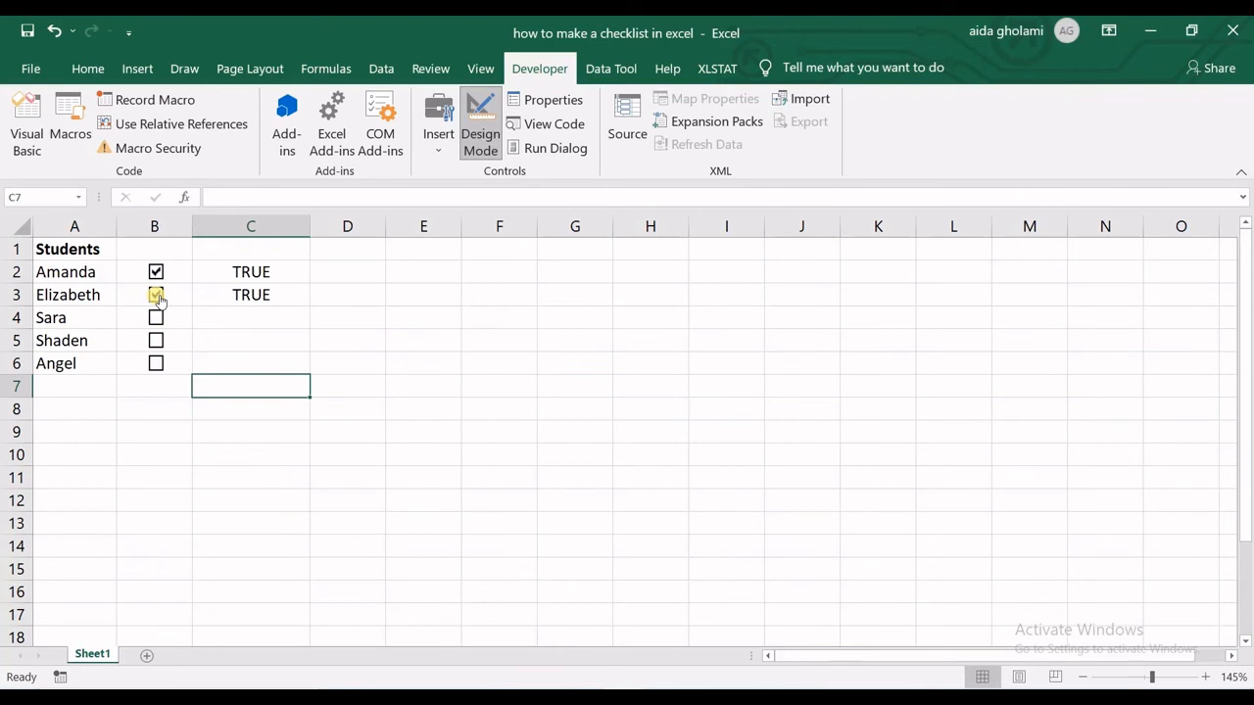
click(157, 294)
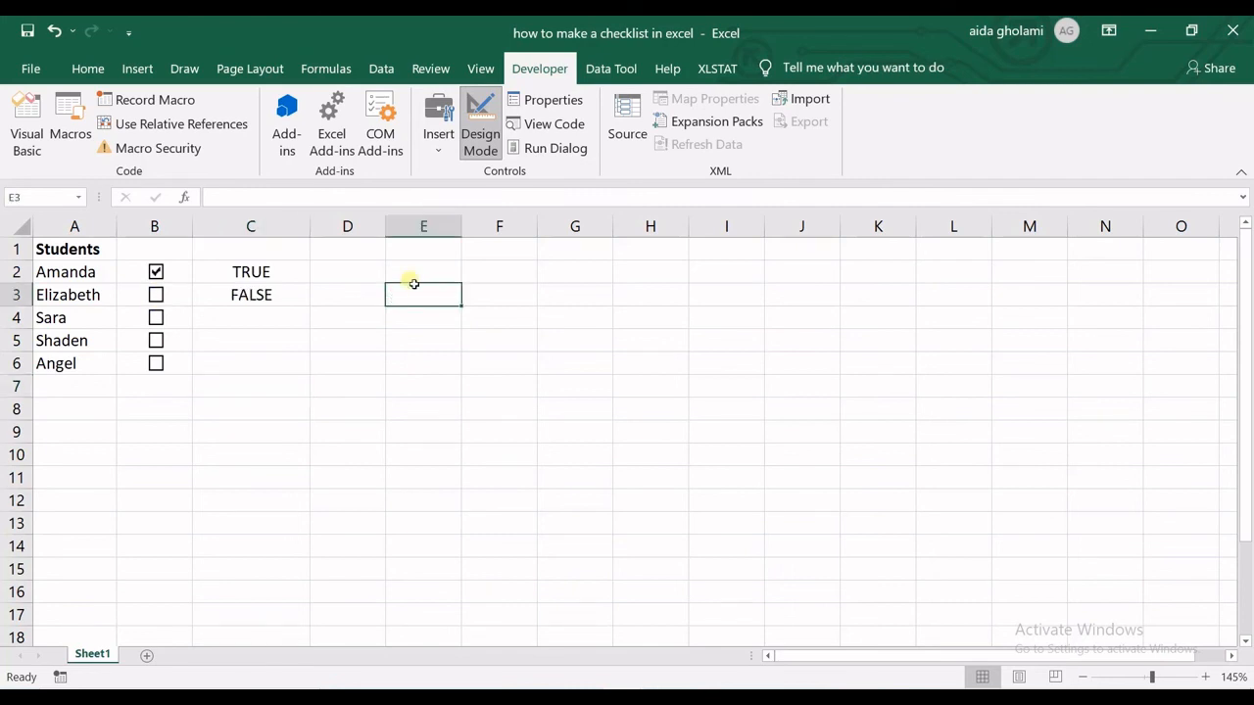
Enter a COUNTIF formula in E2 over C2:C6 with C2 as the criterion.
click(423, 270)
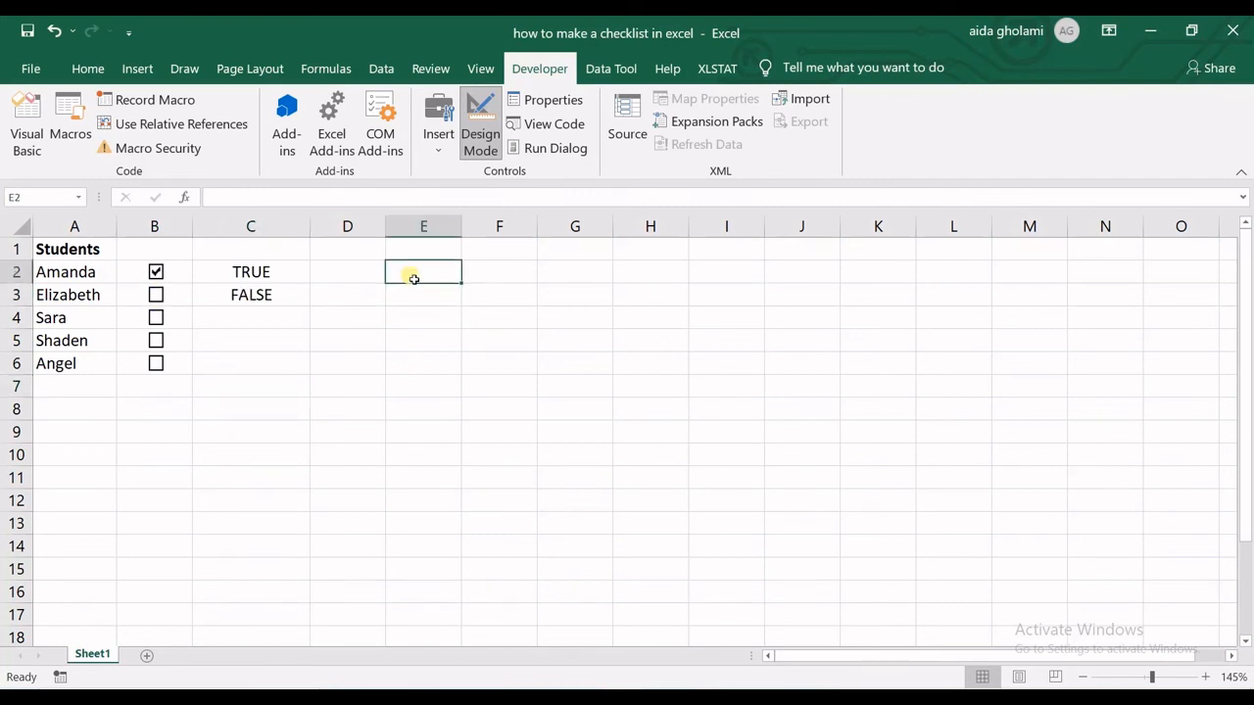
text(=cou)
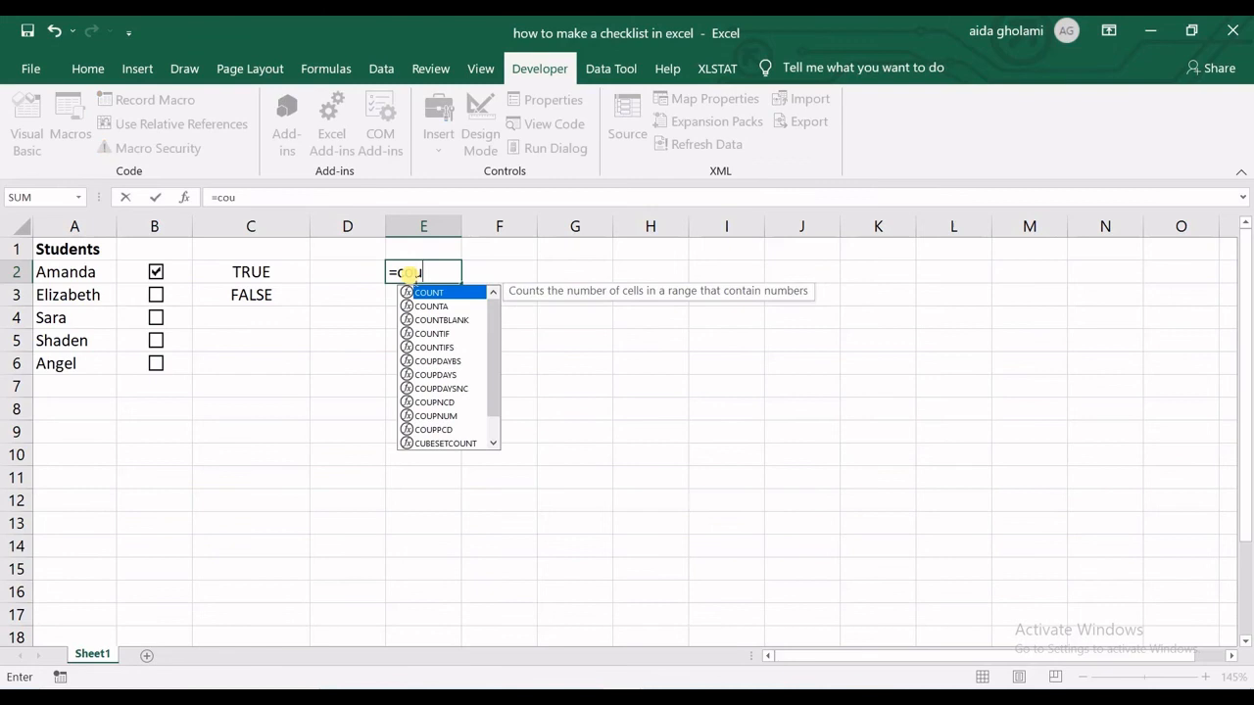
text(n)
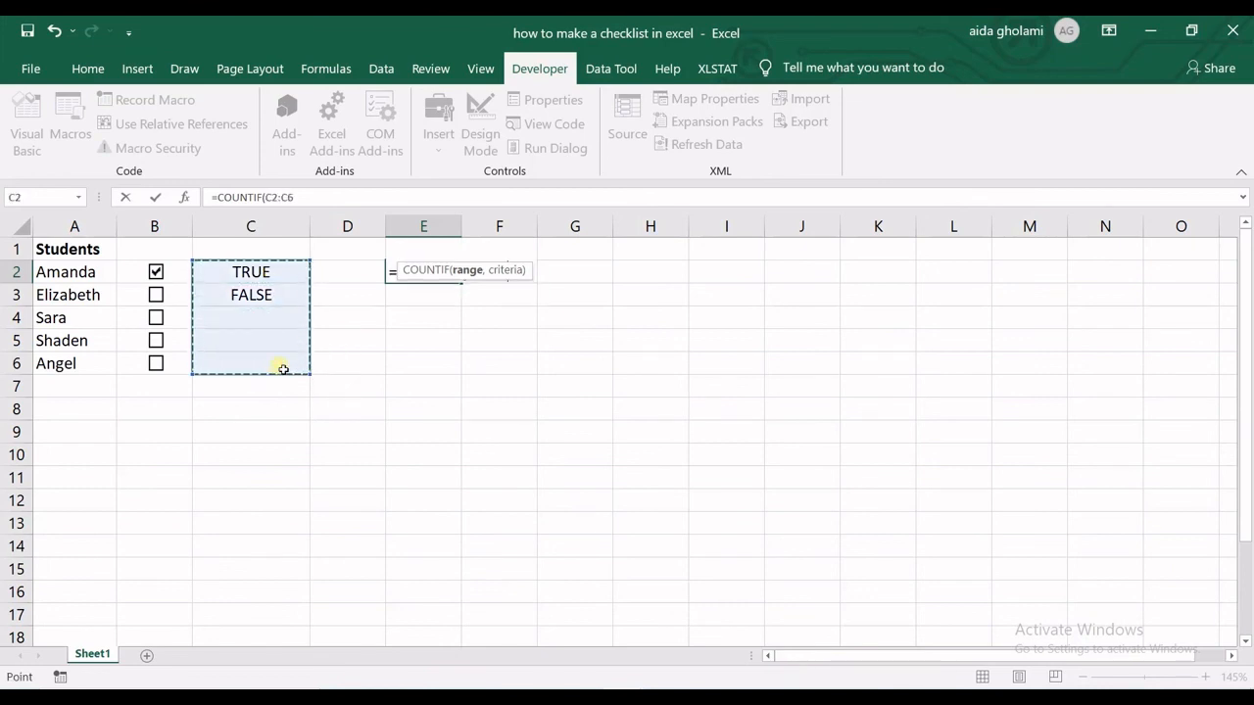
text(,)
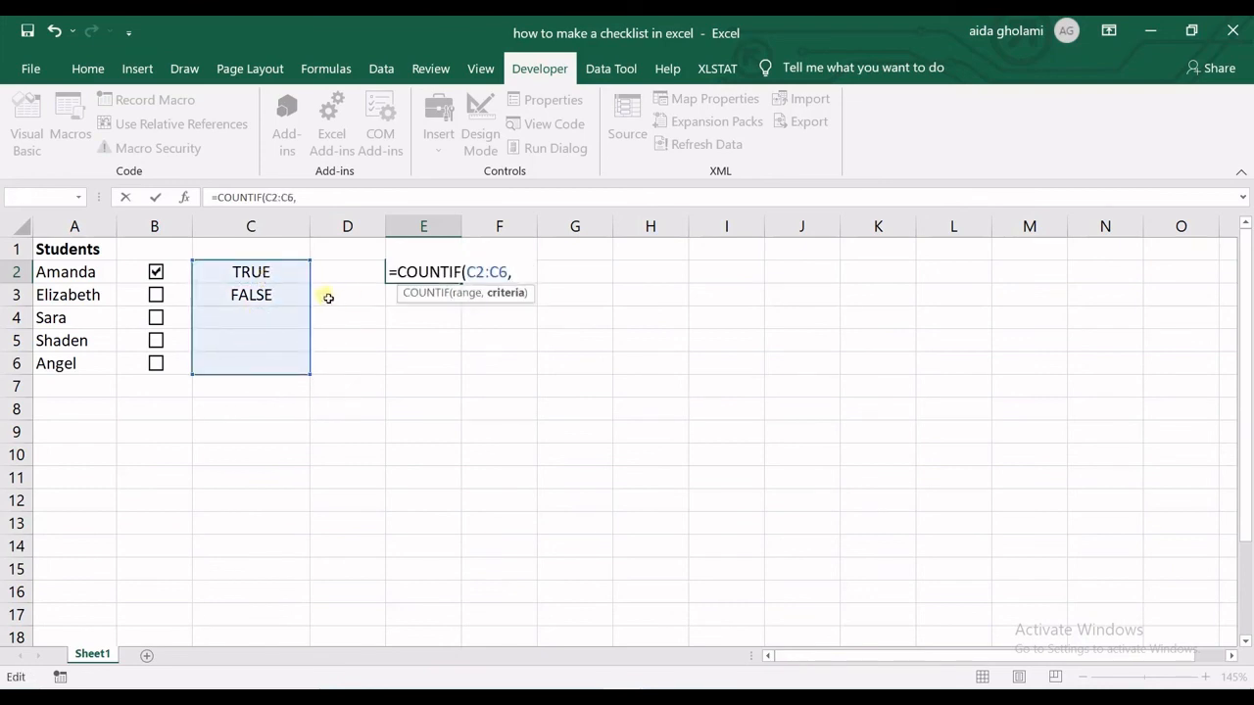
click(251, 270)
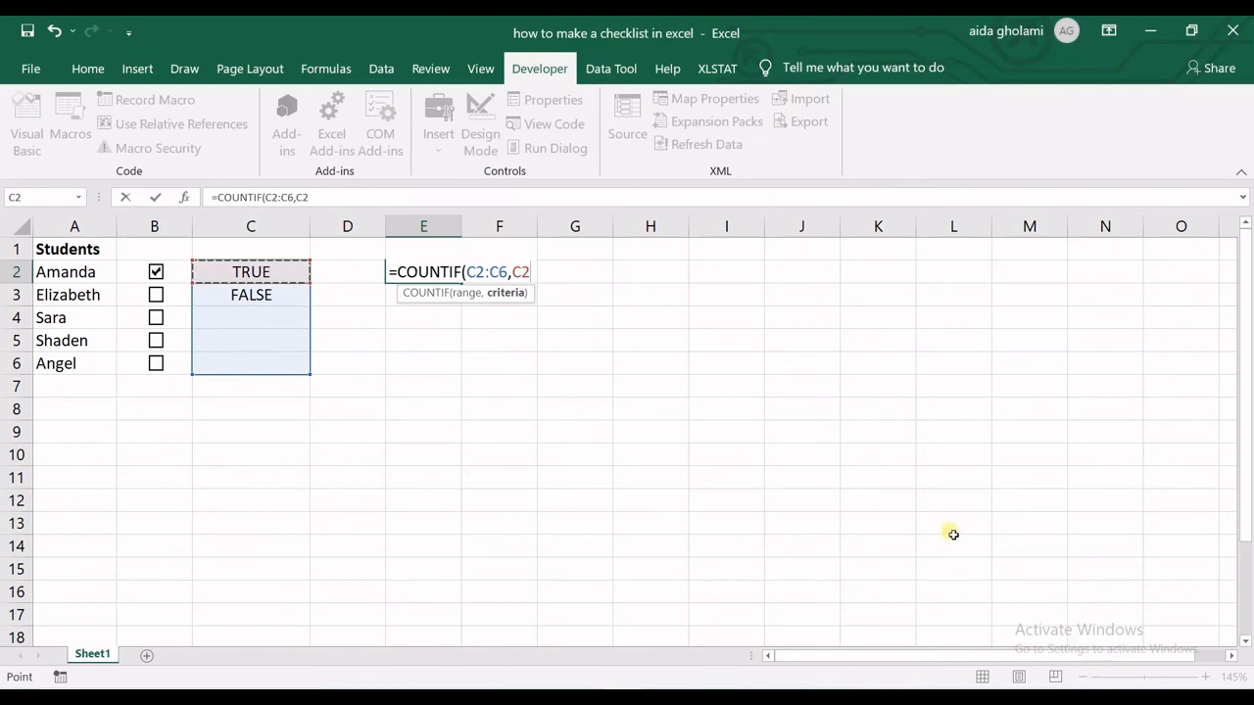